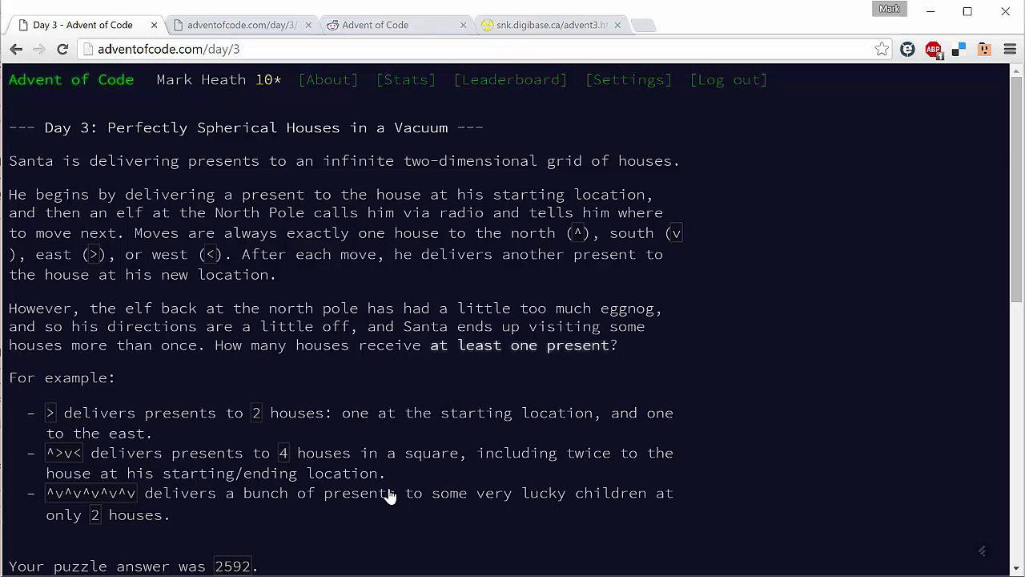
{"action": "mouse_move", "coordinate": [389, 495]}
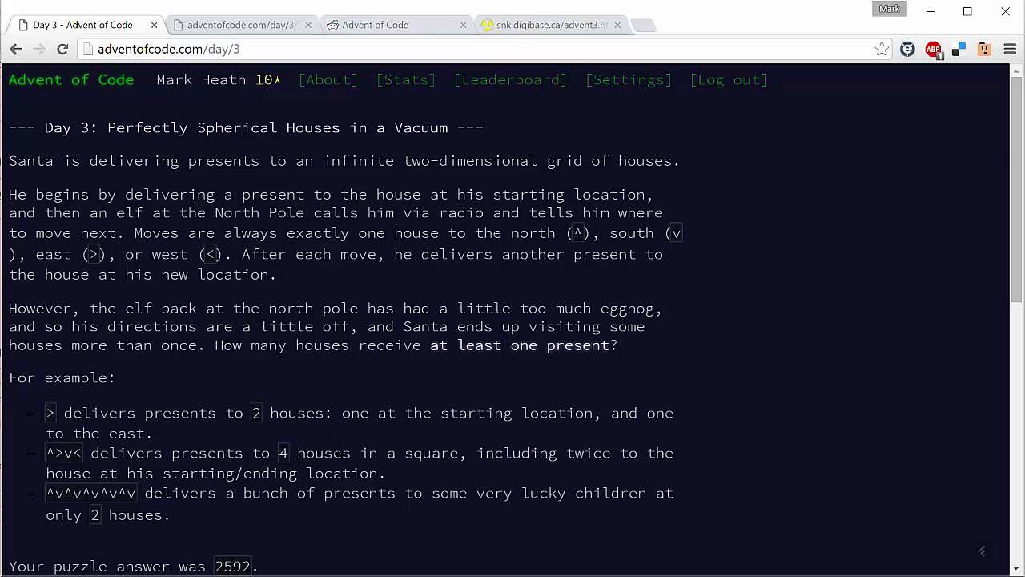
{"action": "mouse_move", "coordinate": [267, 32]}
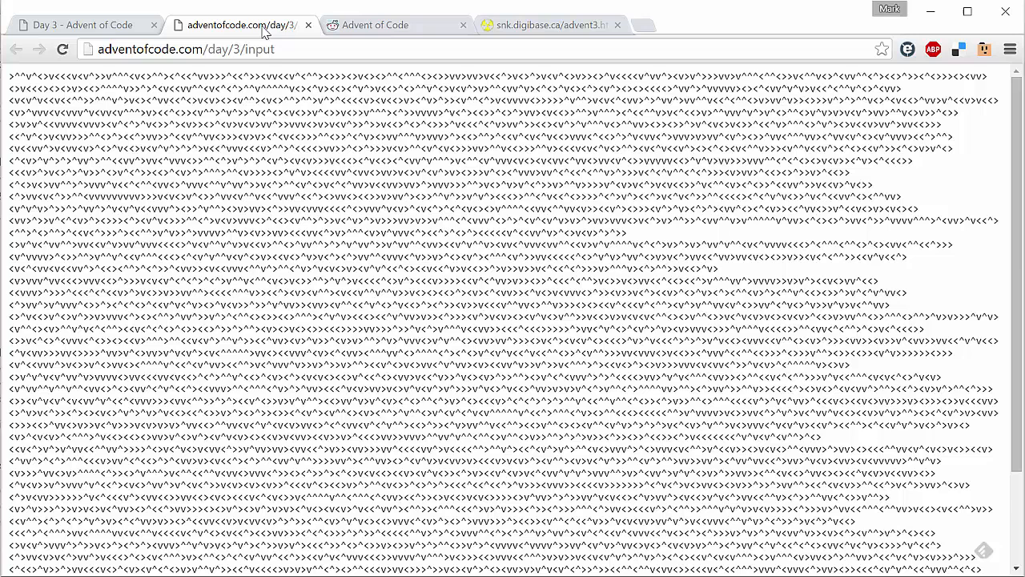
Step: Run the truncated C# query to list visited coordinates like 0,0 and 1,0
{"action": "left_click", "coordinate": [80, 25]}
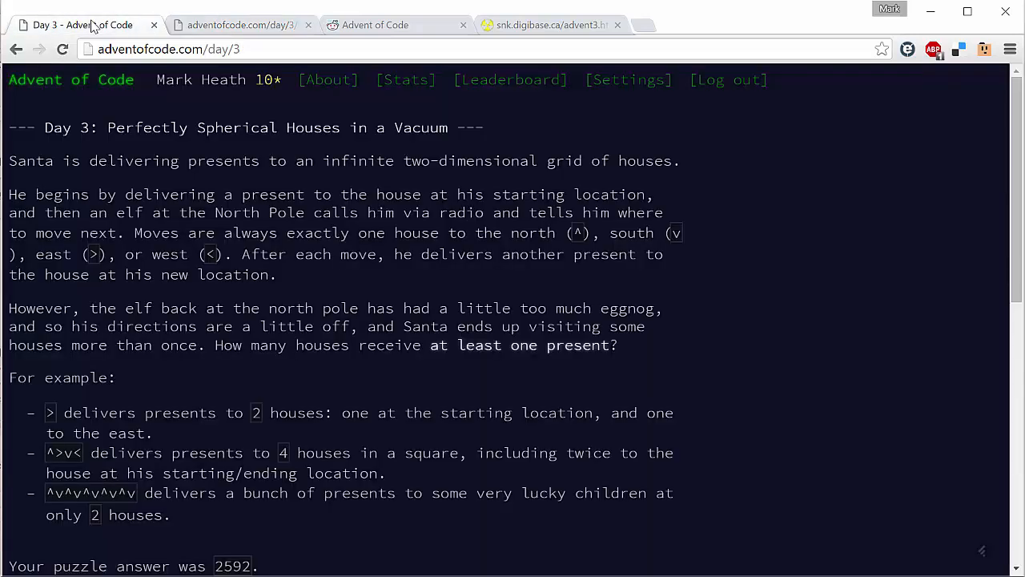
{"action": "mouse_move", "coordinate": [403, 373]}
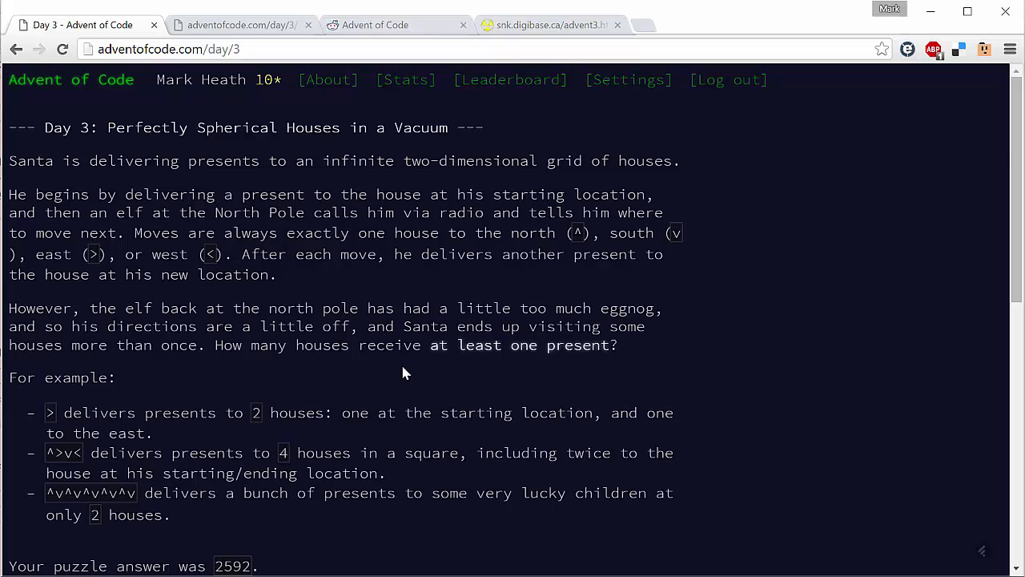
{"action": "mouse_move", "coordinate": [327, 275]}
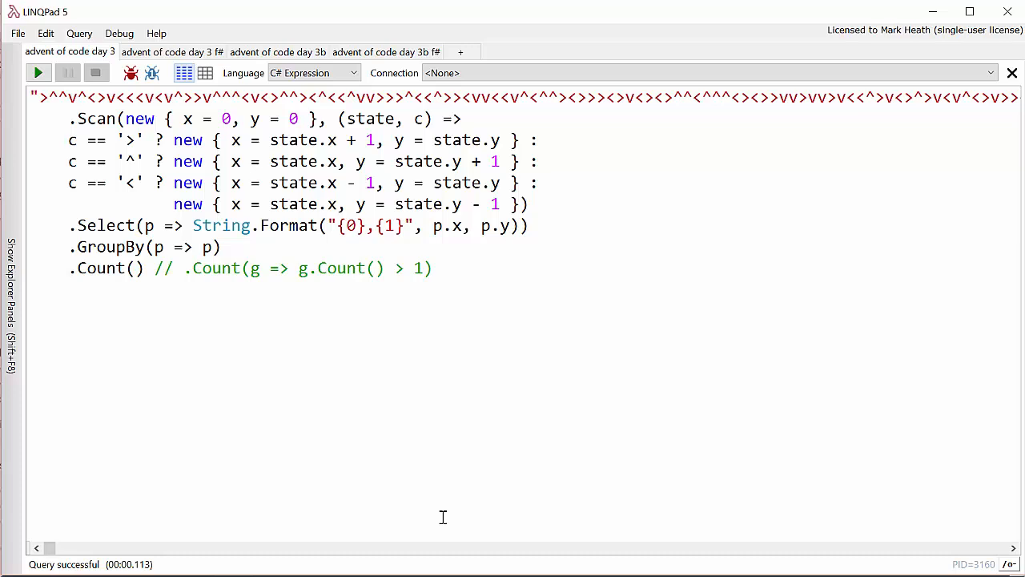
{"action": "mouse_move", "coordinate": [359, 477]}
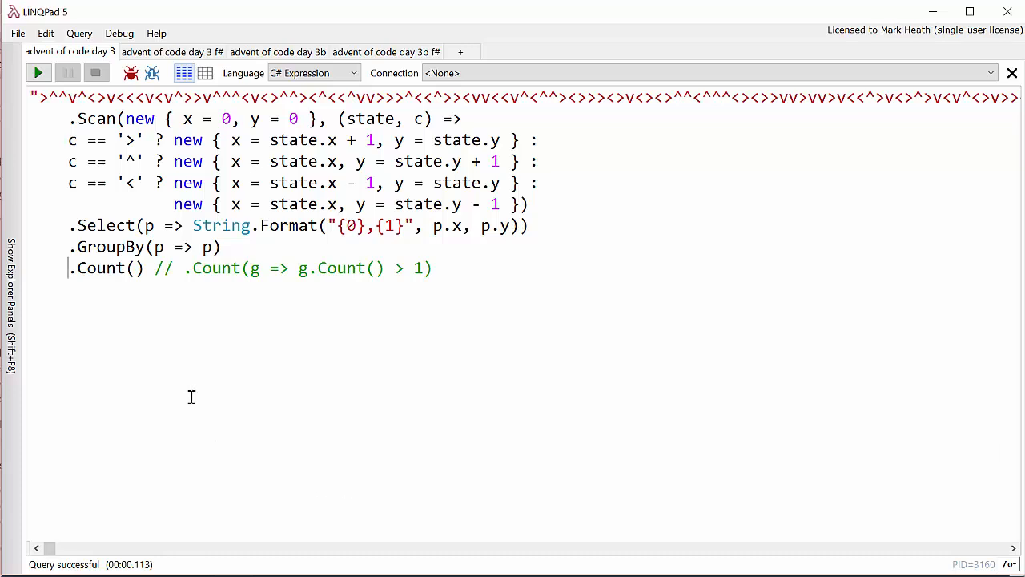
{"action": "mouse_move", "coordinate": [203, 128]}
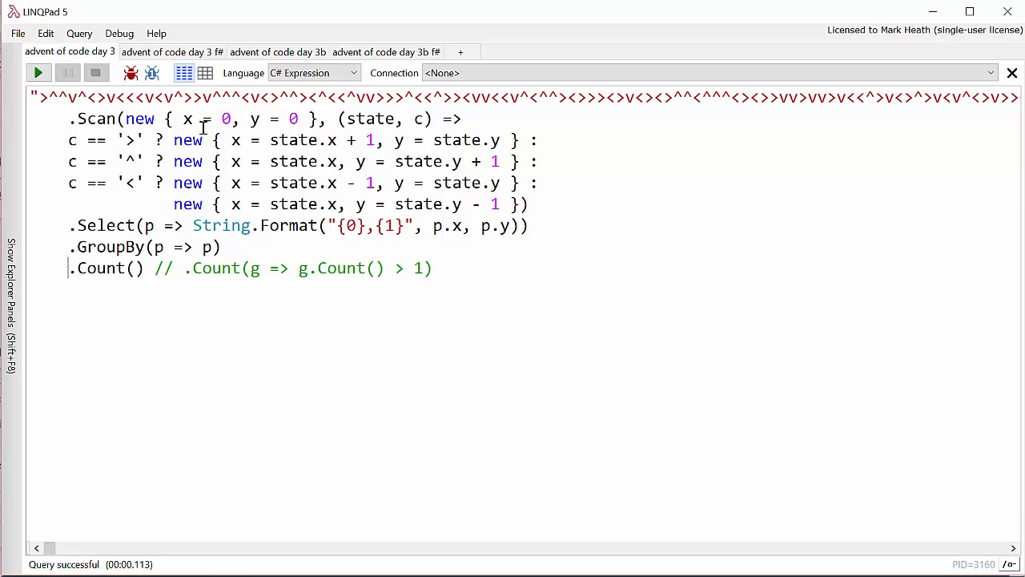
{"action": "mouse_move", "coordinate": [296, 122]}
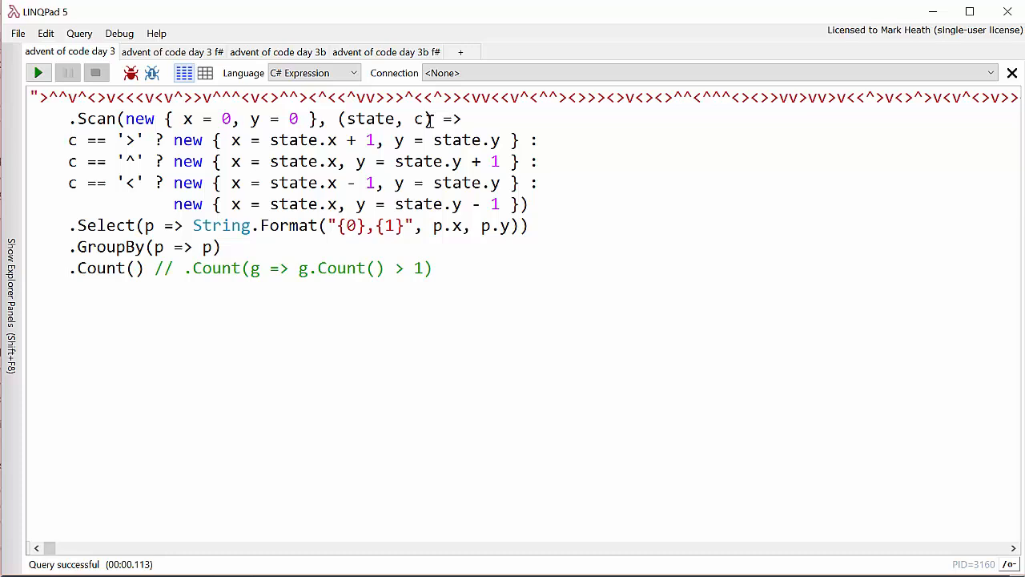
{"action": "mouse_move", "coordinate": [260, 161]}
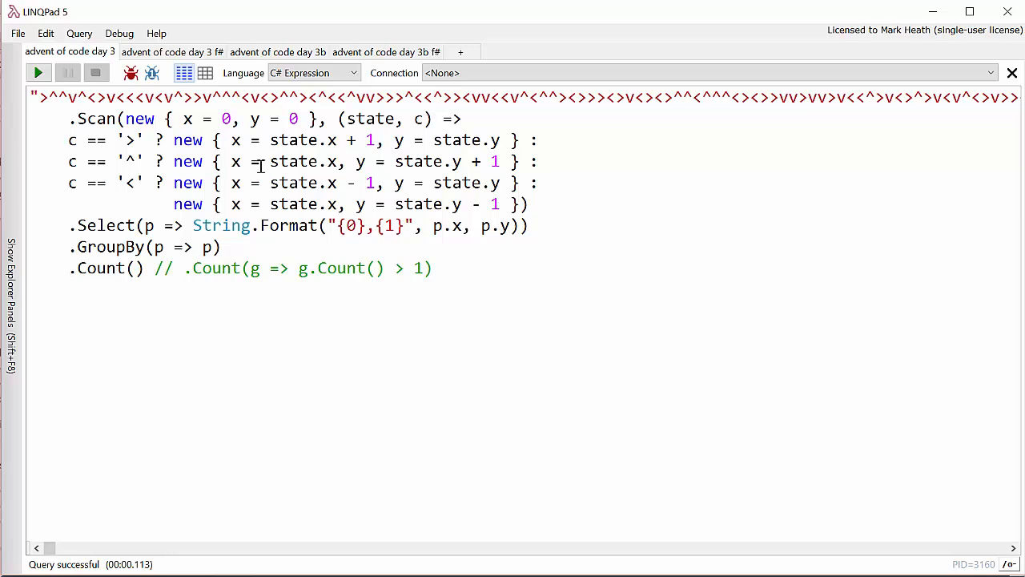
{"action": "mouse_move", "coordinate": [160, 153]}
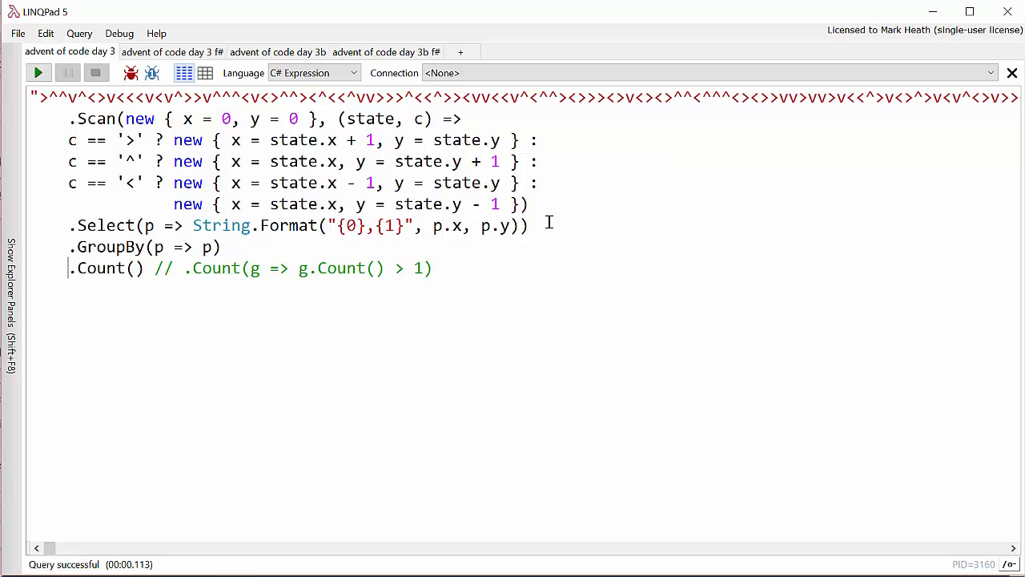
{"action": "mouse_move", "coordinate": [162, 311]}
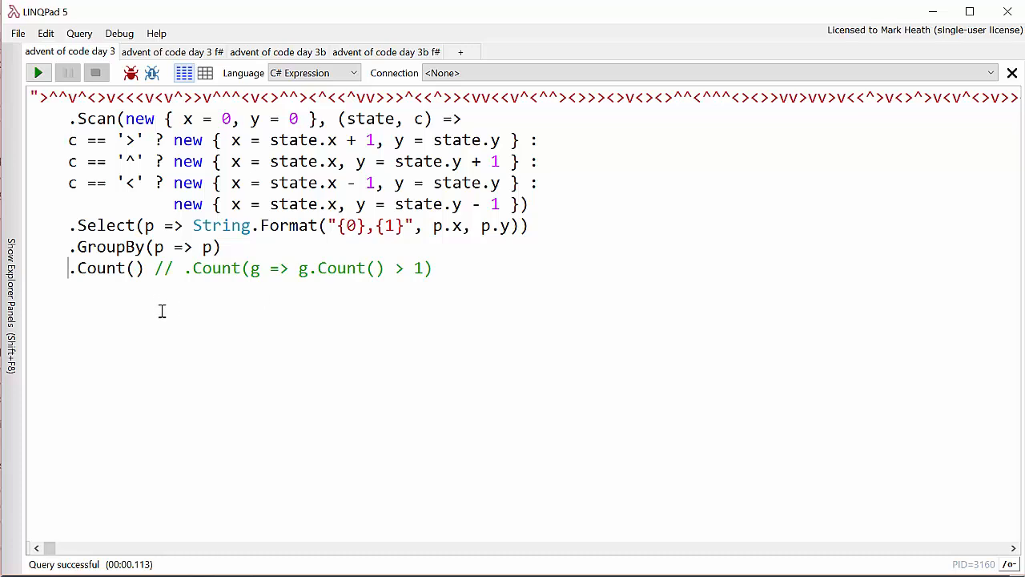
{"action": "mouse_move", "coordinate": [383, 252]}
{"action": "type", "text": "//"}
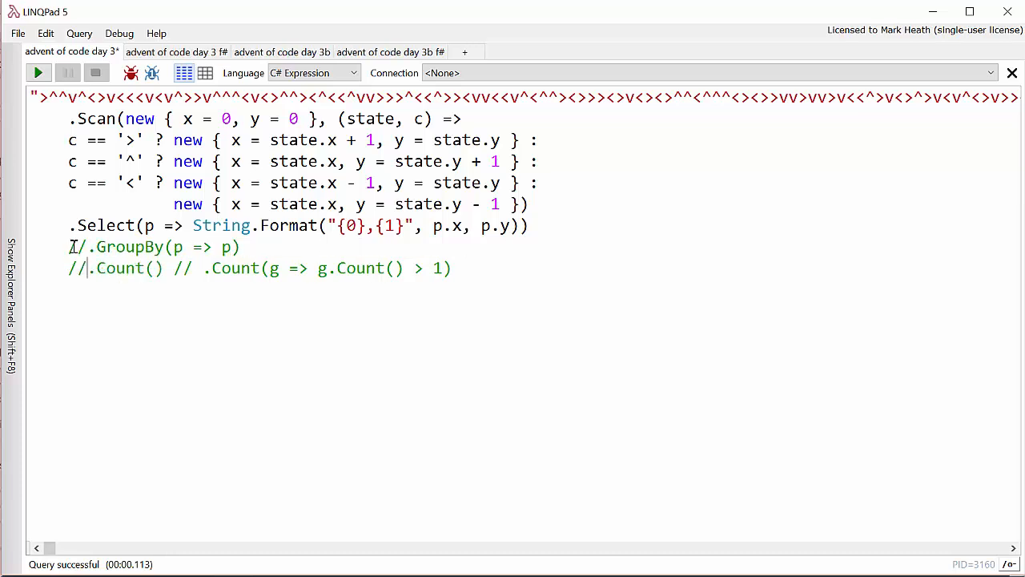
{"action": "mouse_move", "coordinate": [38, 73]}
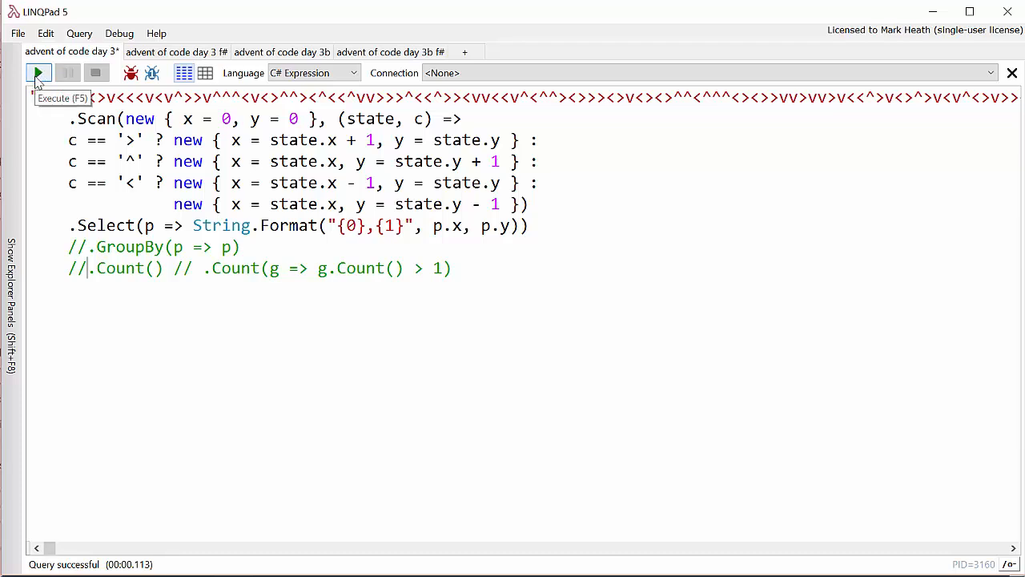
{"action": "left_click", "coordinate": [37, 73]}
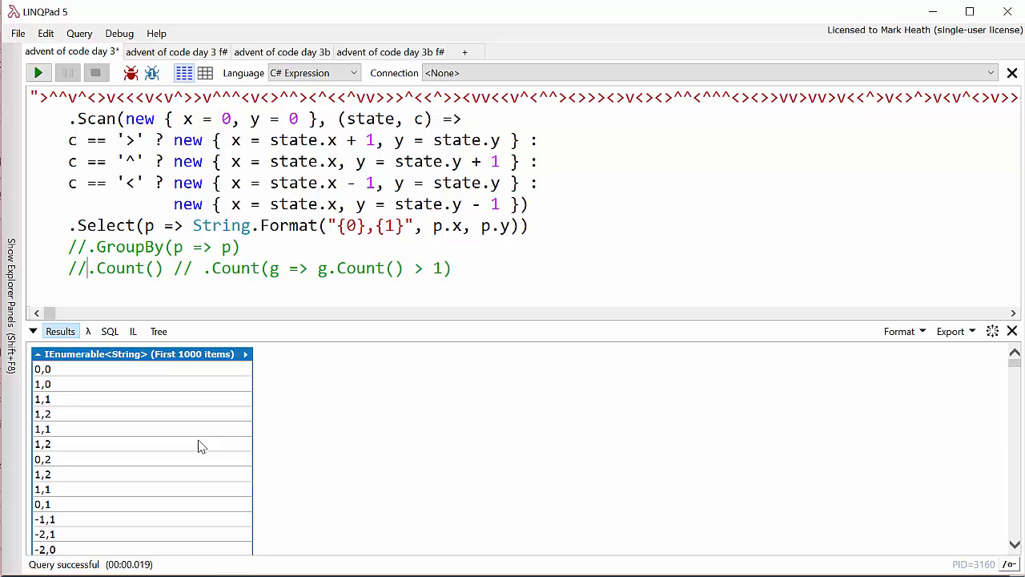
{"action": "mouse_move", "coordinate": [192, 422]}
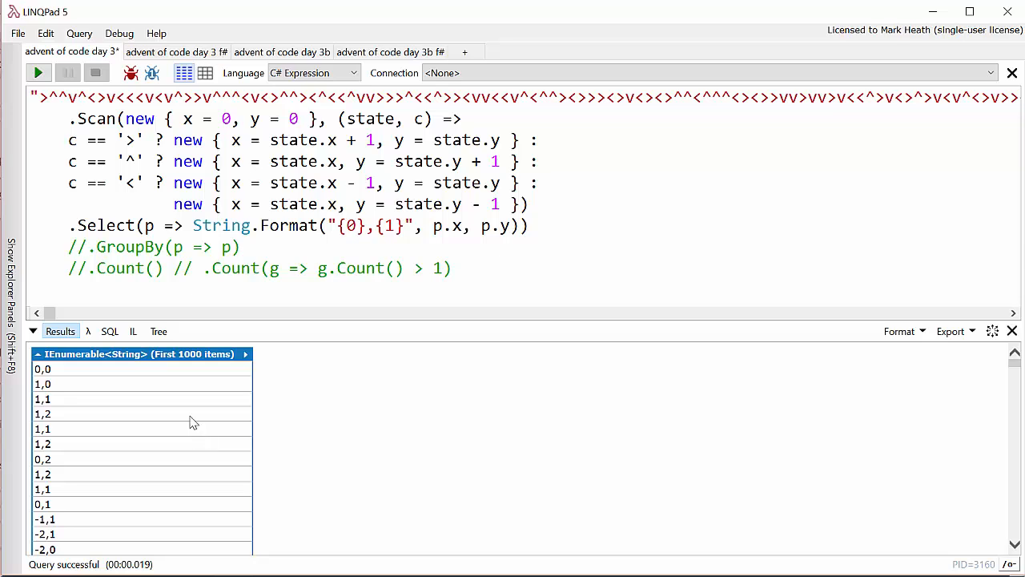
{"action": "mouse_move", "coordinate": [297, 294]}
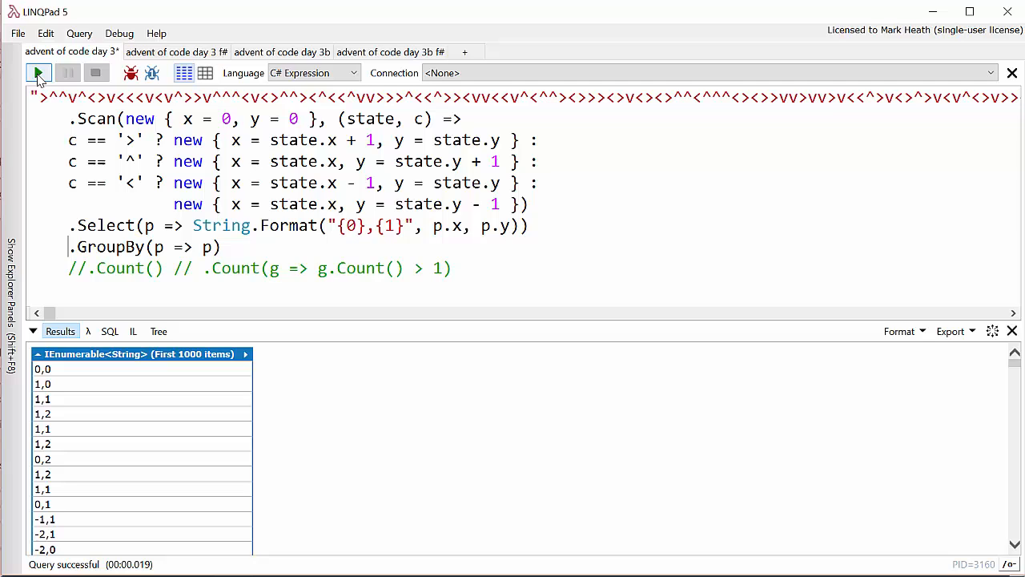
Step: Run the grouped query, restore the Count line, and rerun to get 2592 houses
{"action": "left_click", "coordinate": [38, 73]}
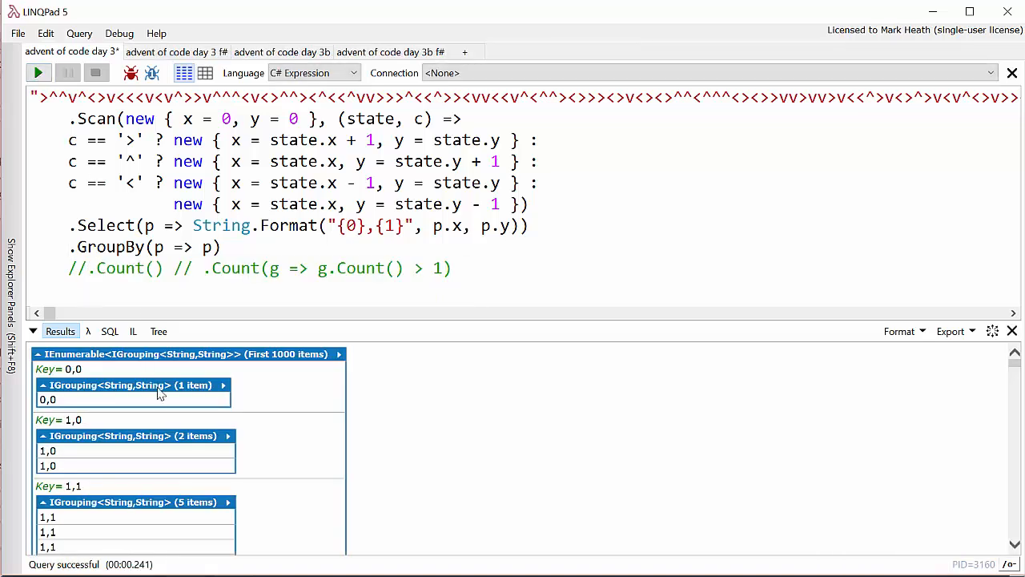
{"action": "mouse_move", "coordinate": [87, 399]}
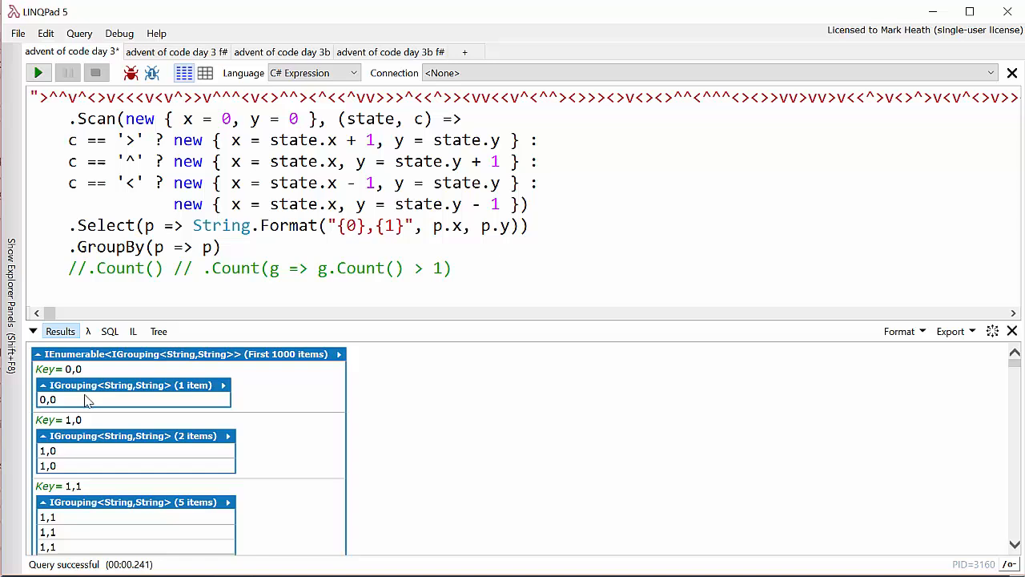
{"action": "mouse_move", "coordinate": [182, 450]}
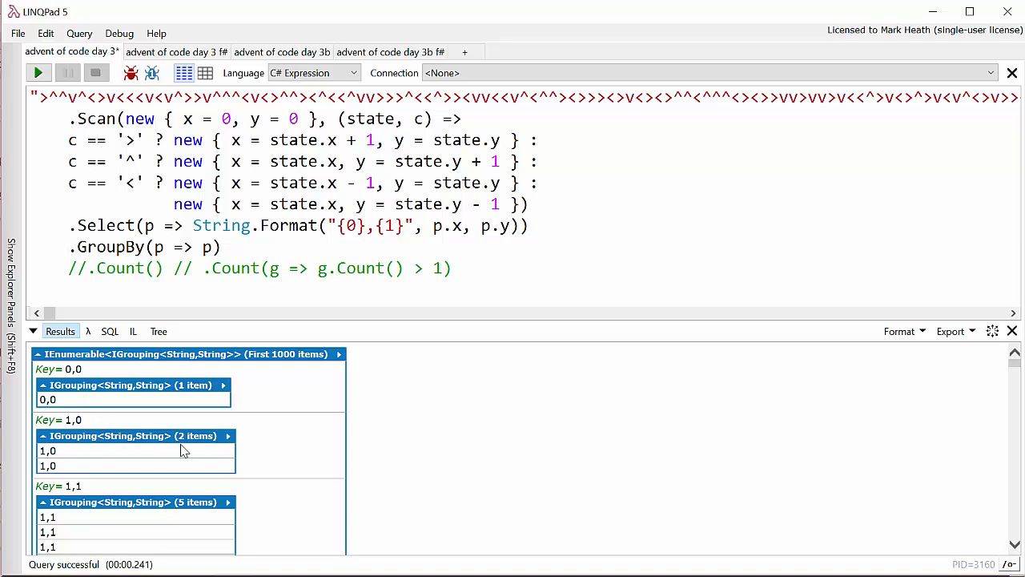
{"action": "scroll", "scroll_direction": "down", "scroll_amount": 3}
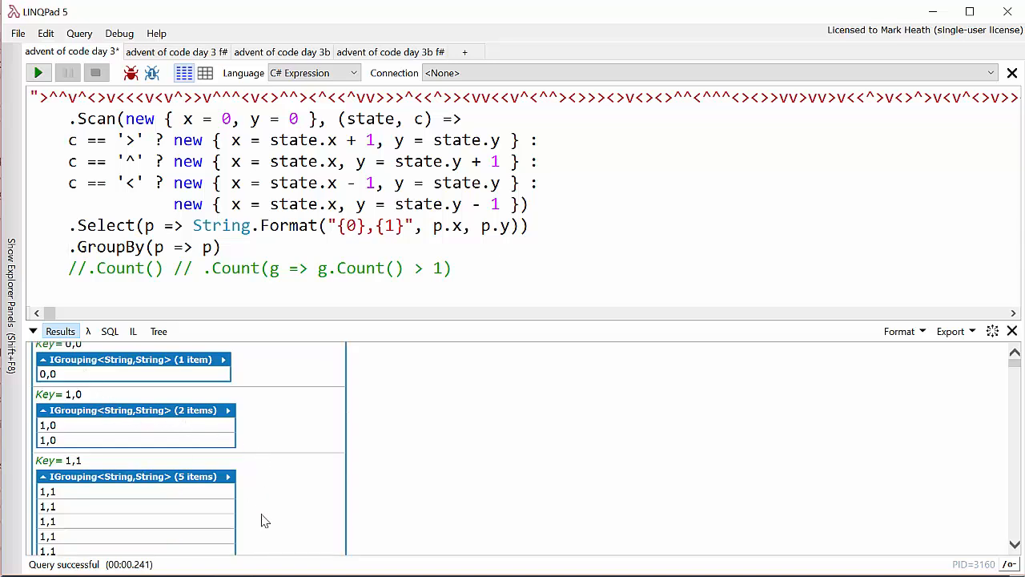
{"action": "scroll", "scroll_direction": "down", "scroll_amount": 3}
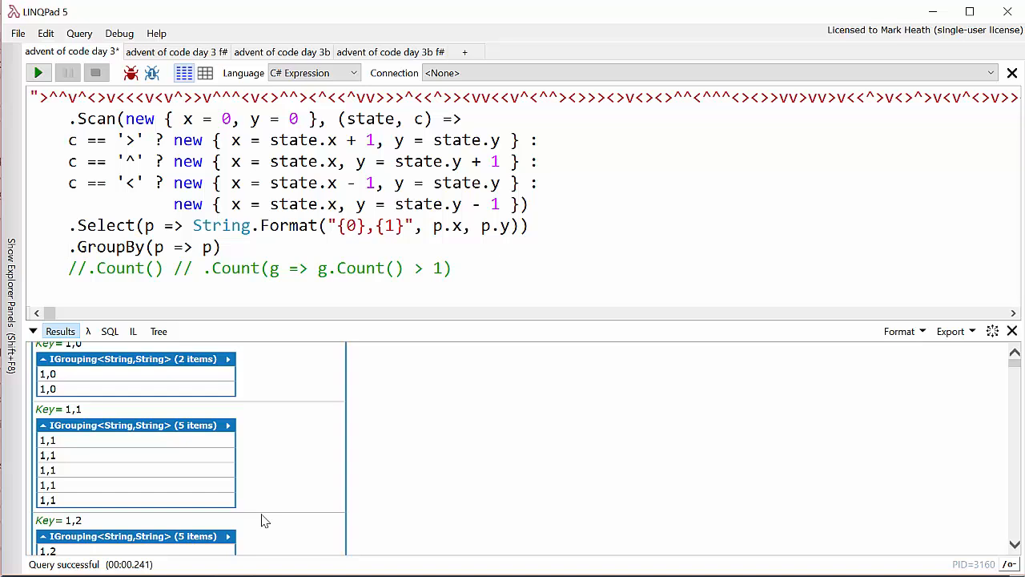
{"action": "left_click", "coordinate": [70, 247]}
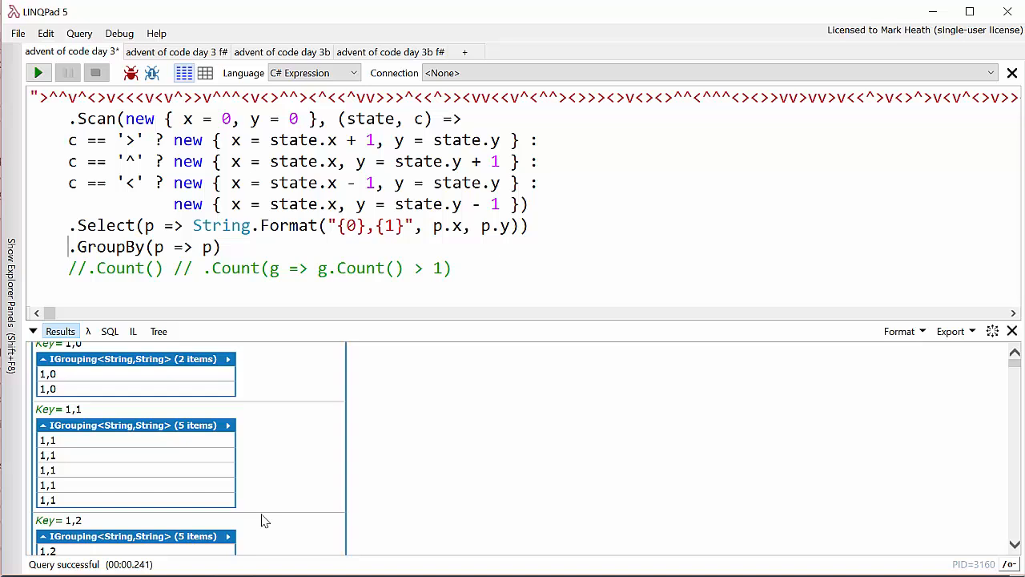
{"action": "mouse_move", "coordinate": [303, 474]}
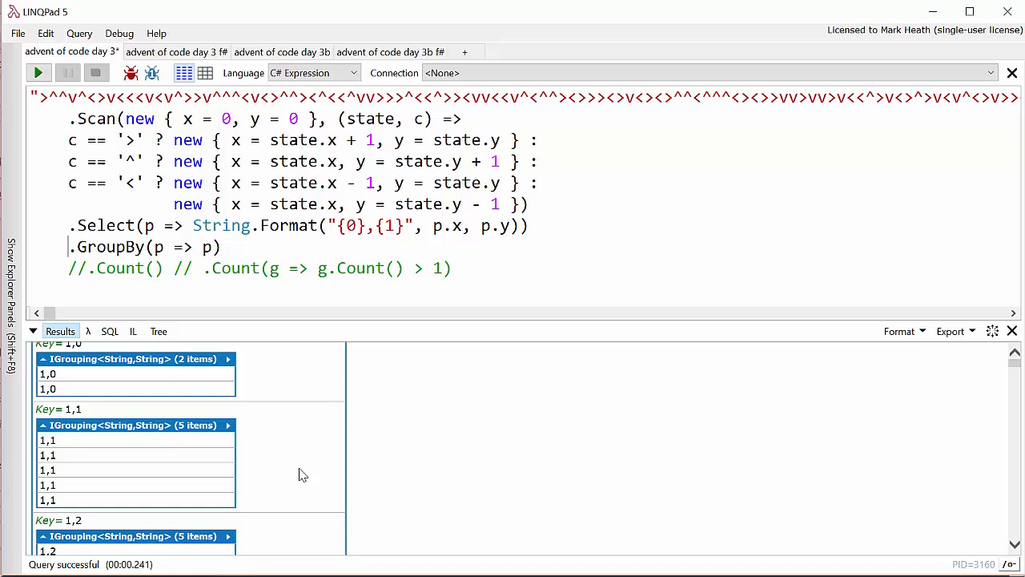
{"action": "mouse_move", "coordinate": [177, 411]}
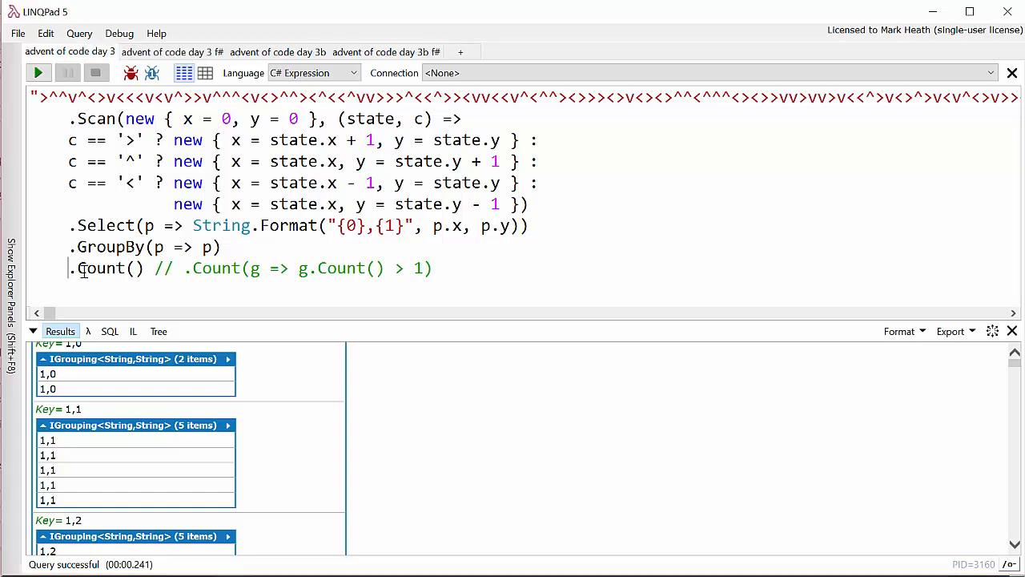
{"action": "mouse_move", "coordinate": [37, 73]}
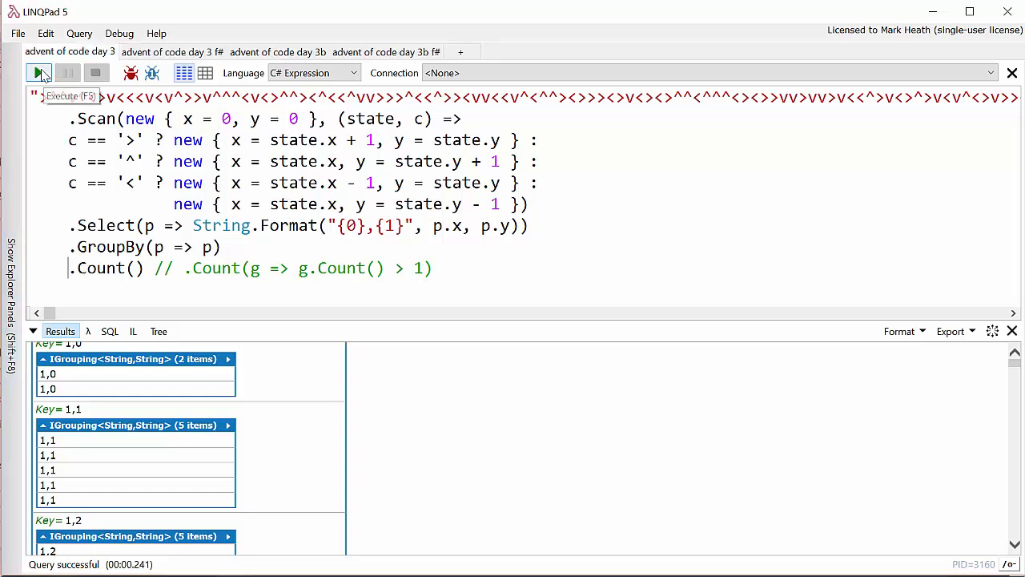
{"action": "left_click", "coordinate": [39, 73]}
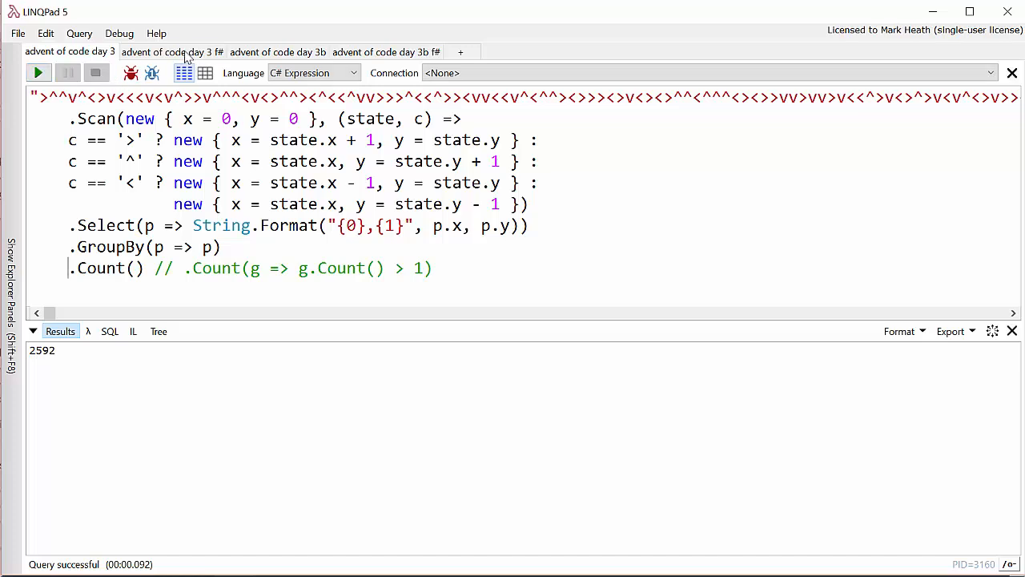
Step: In the F# day 3 query, comment out Seq.scan, Seq.distinct and Seq.length with //
{"action": "left_click", "coordinate": [172, 51]}
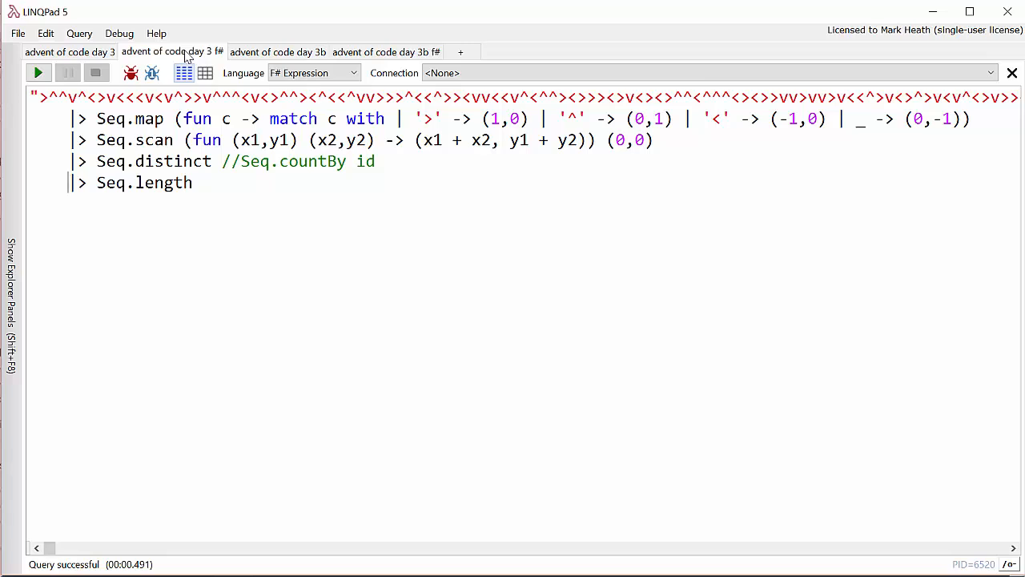
{"action": "mouse_move", "coordinate": [185, 139]}
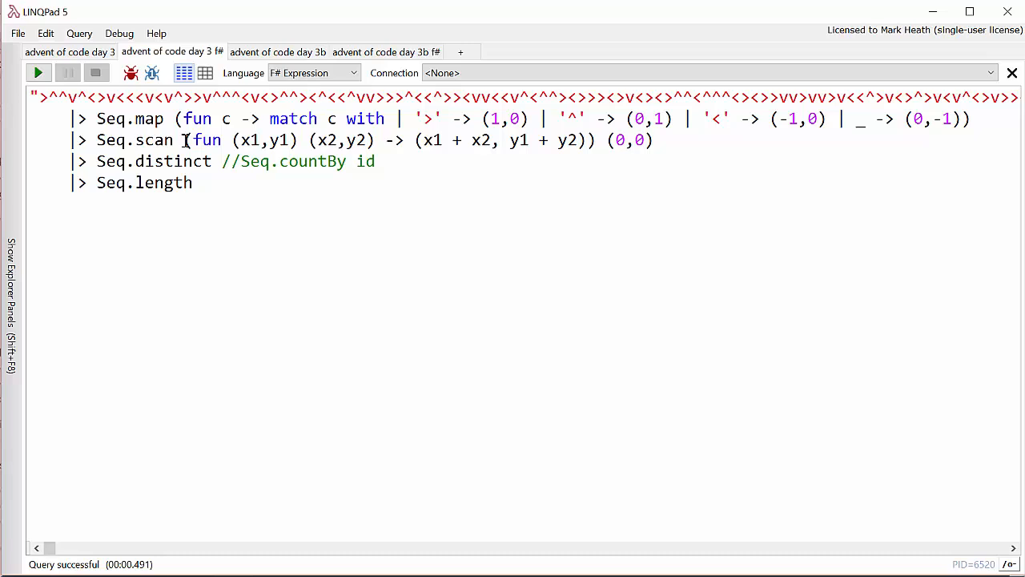
{"action": "mouse_move", "coordinate": [152, 125]}
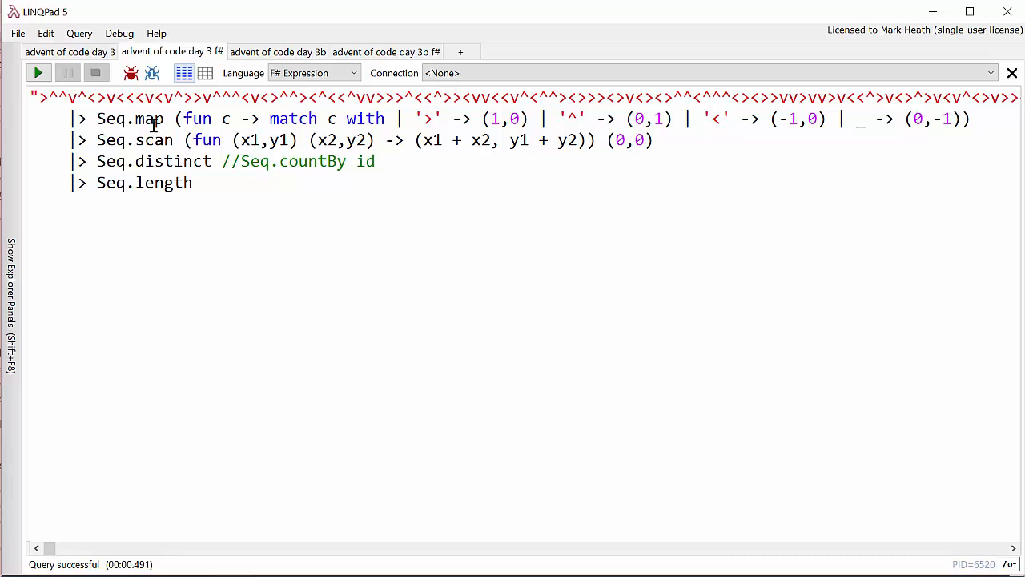
{"action": "type", "text": "//"}
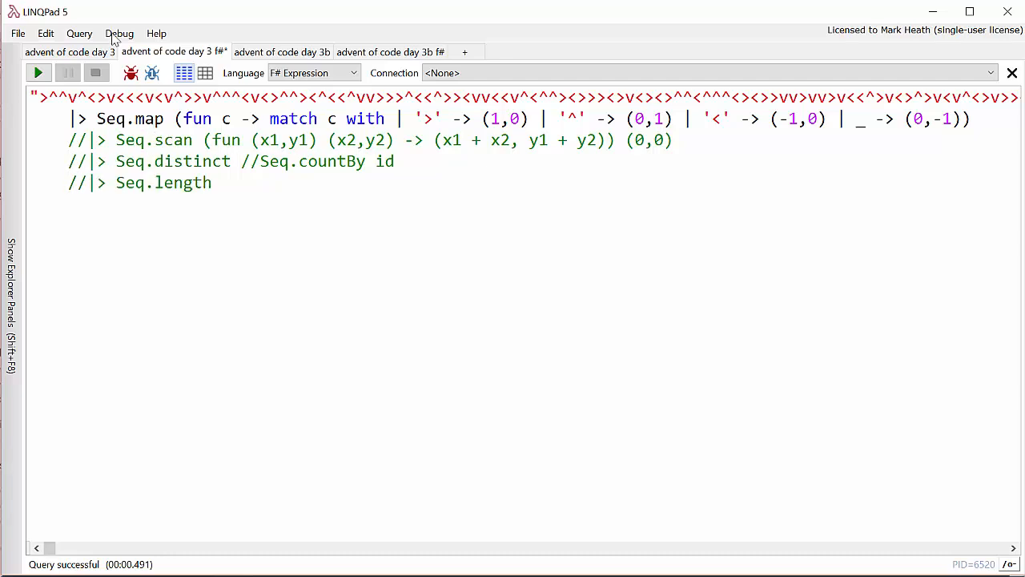
Step: Run the map-only F# query for offset tuples like (1,0), then uncomment Seq.scan
{"action": "left_click", "coordinate": [38, 73]}
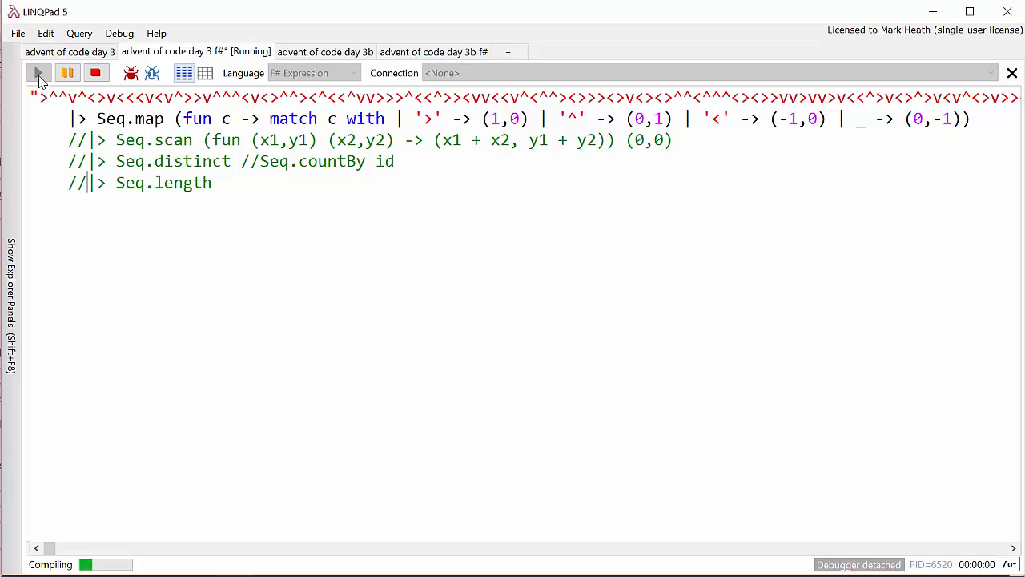
{"action": "left_click", "coordinate": [38, 73]}
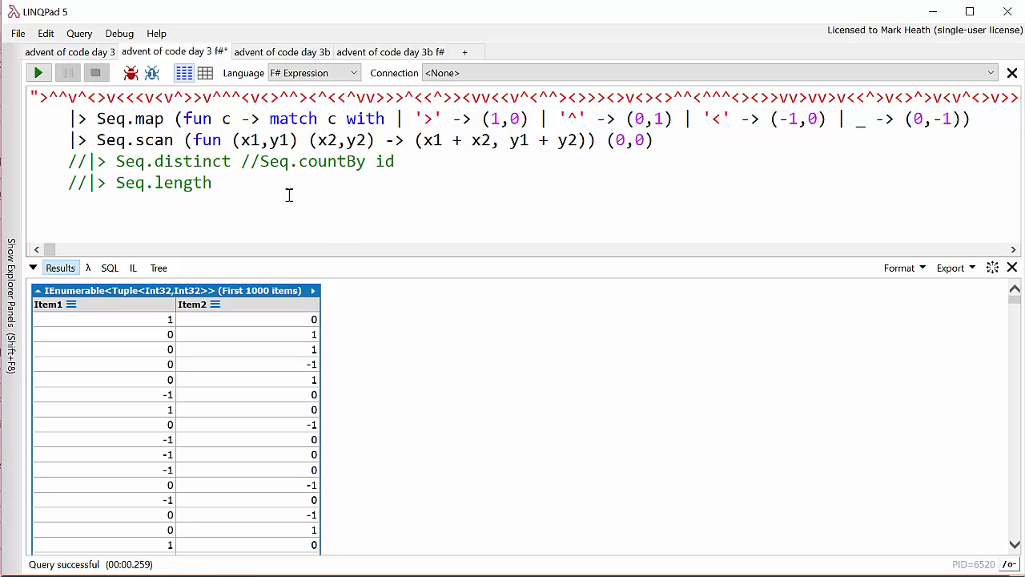
{"action": "mouse_move", "coordinate": [324, 154]}
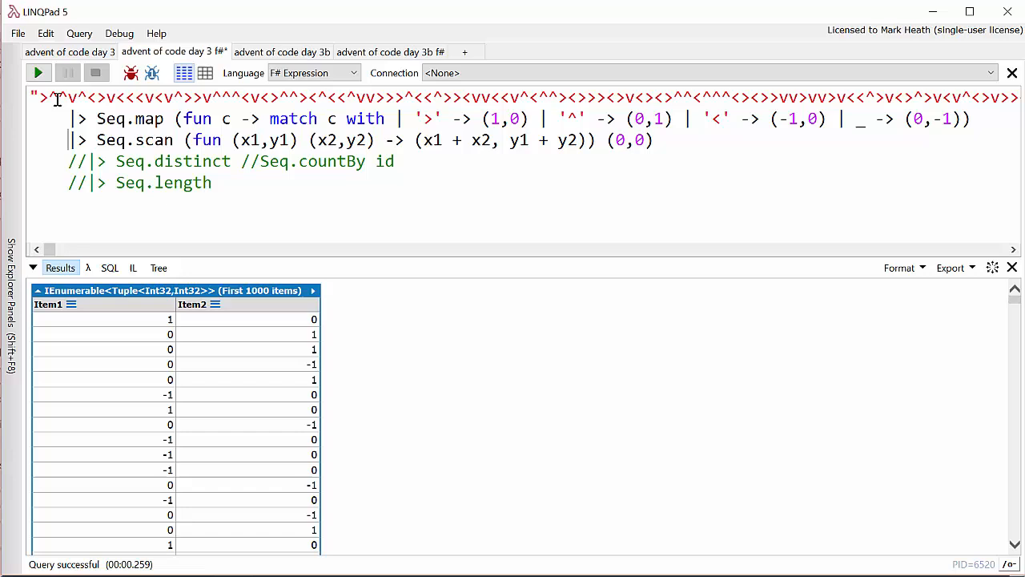
Step: Run with Seq.scan to list running positions, then uncomment Seq.distinct and Seq.length
{"action": "left_click", "coordinate": [37, 73]}
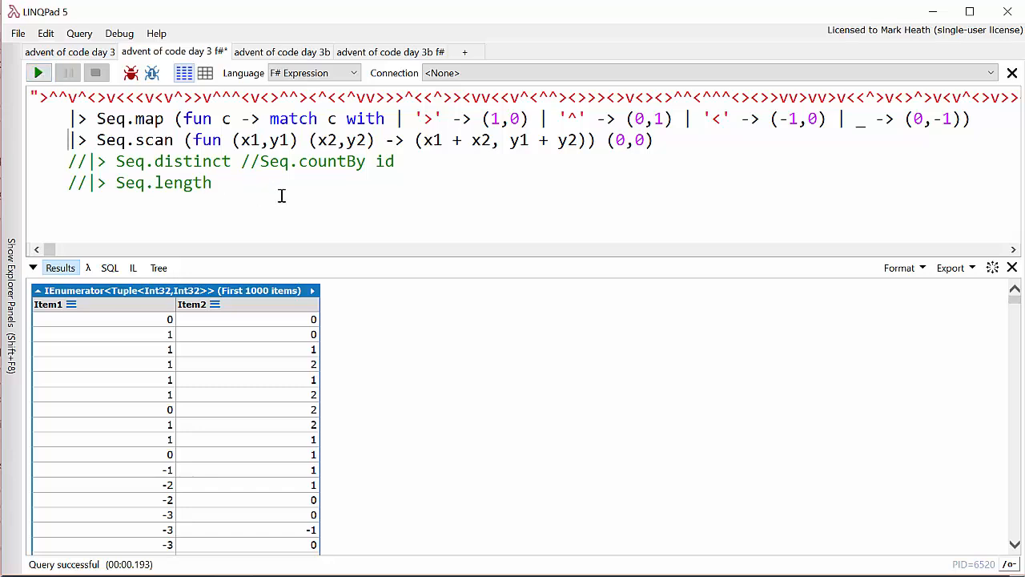
{"action": "mouse_move", "coordinate": [328, 164]}
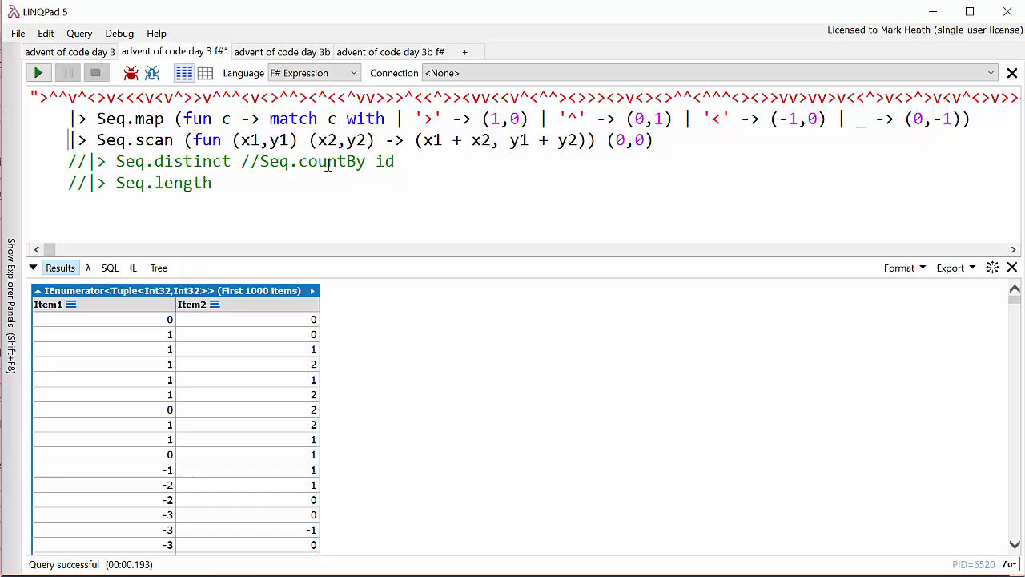
{"action": "mouse_move", "coordinate": [415, 166]}
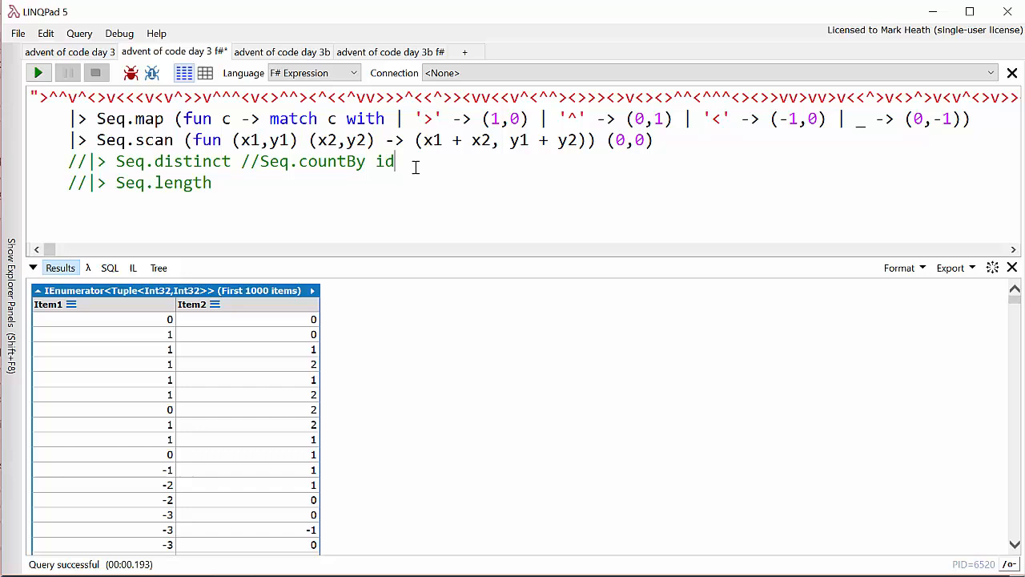
{"action": "left_click", "coordinate": [88, 161]}
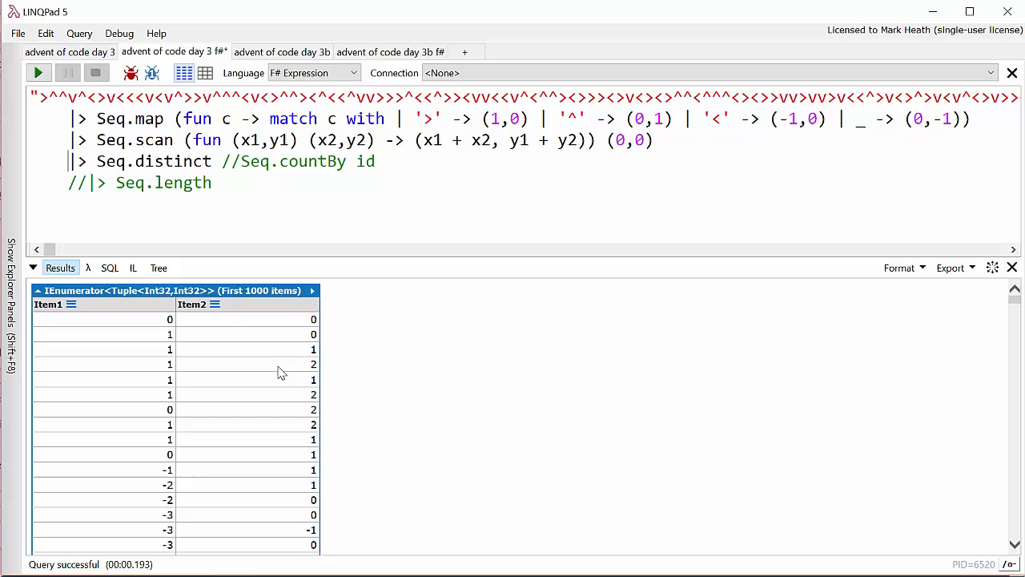
{"action": "mouse_move", "coordinate": [290, 379]}
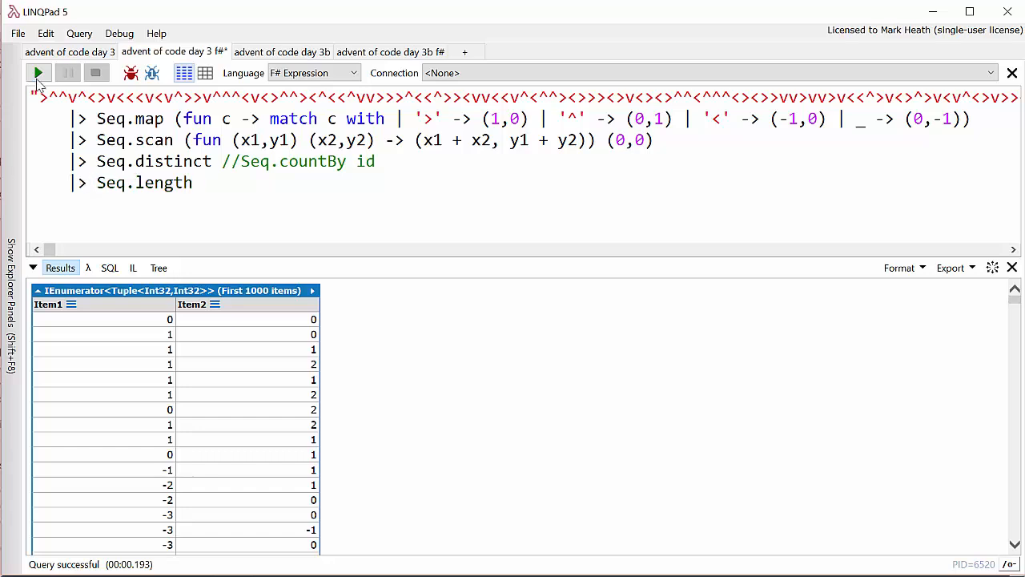
Step: Run the complete F# query, then return to the C# day 3 query showing 2592
{"action": "left_click", "coordinate": [38, 72]}
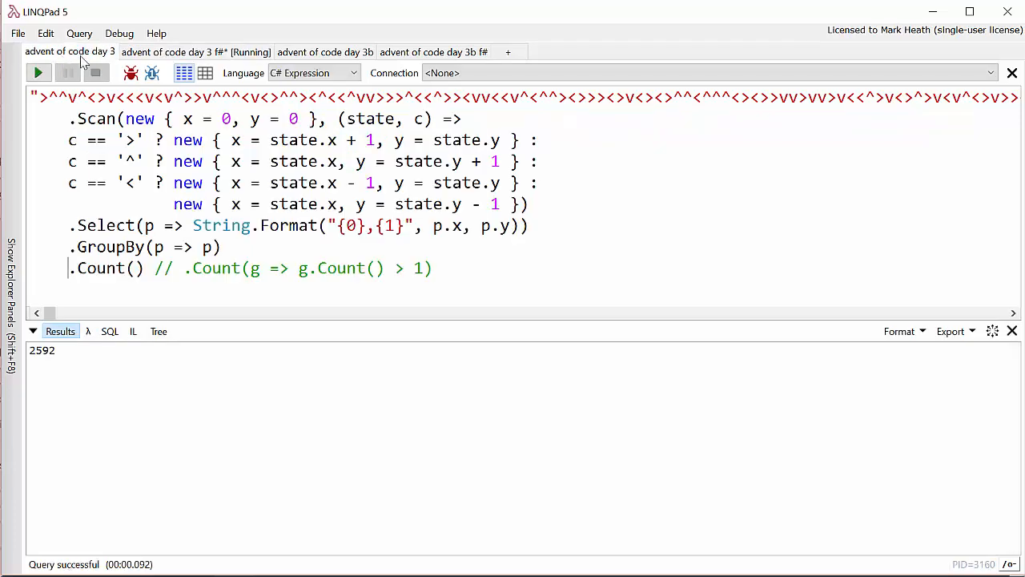
{"action": "left_click", "coordinate": [196, 52]}
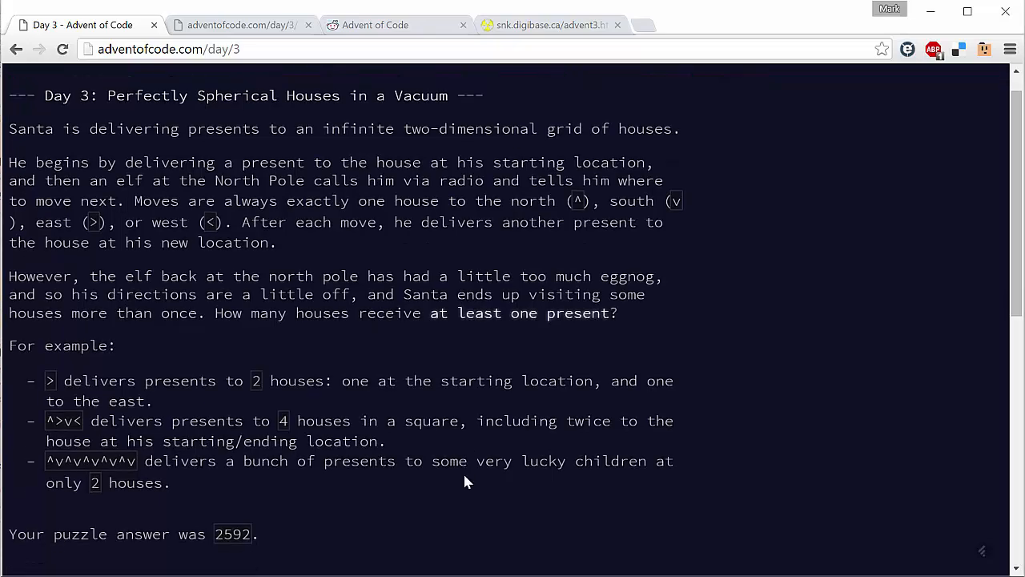
Step: Confirm answer 2592 on the Day 3 puzzle page, then open the day 3b query
{"action": "scroll", "scroll_direction": "down", "scroll_amount": 3}
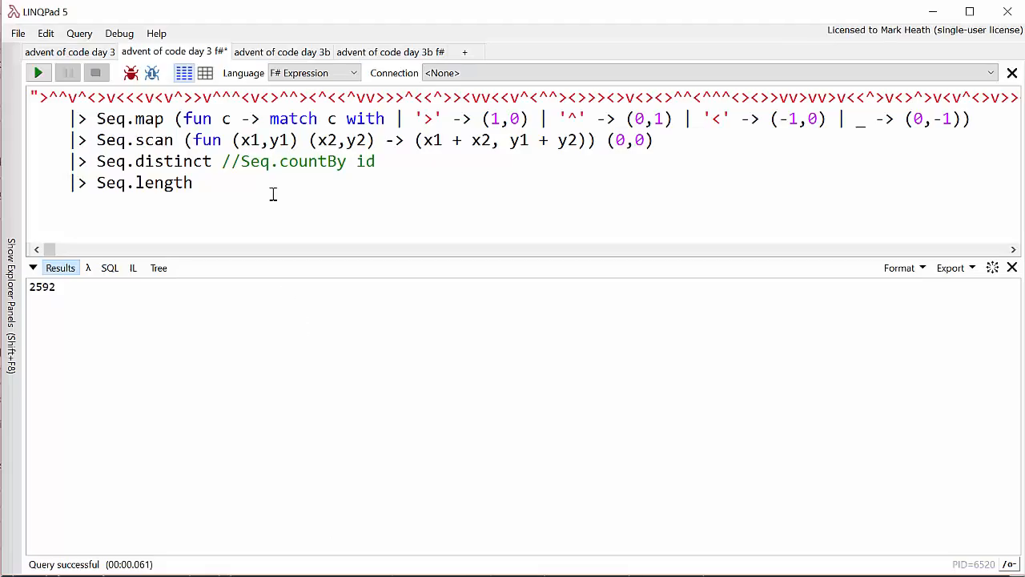
{"action": "left_click", "coordinate": [282, 51]}
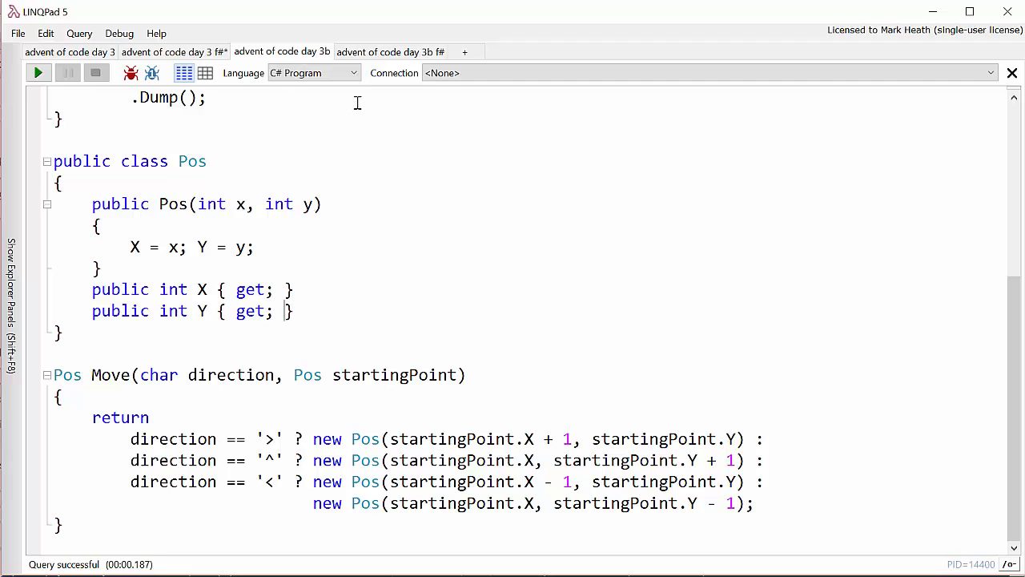
Step: Scroll through the day 3b query to view the Pos class and Move method
{"action": "scroll", "scroll_direction": "up", "scroll_amount": 3}
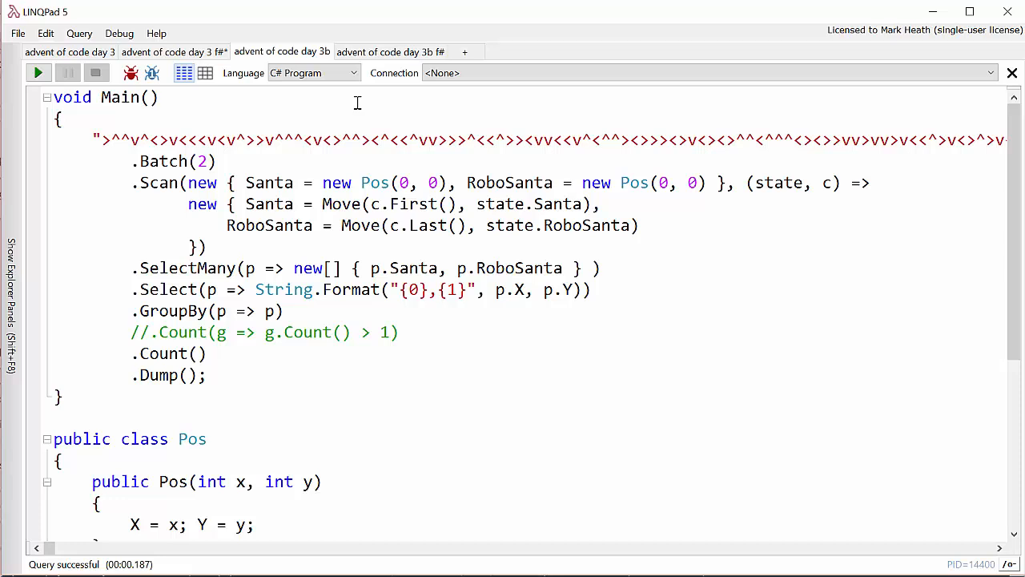
{"action": "mouse_move", "coordinate": [433, 459]}
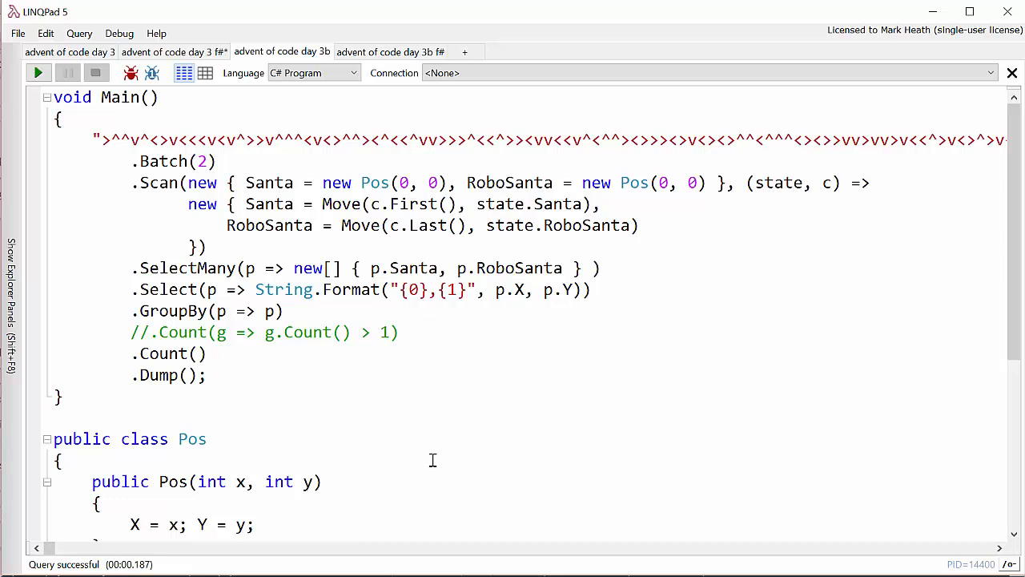
{"action": "scroll", "scroll_direction": "down", "scroll_amount": 3}
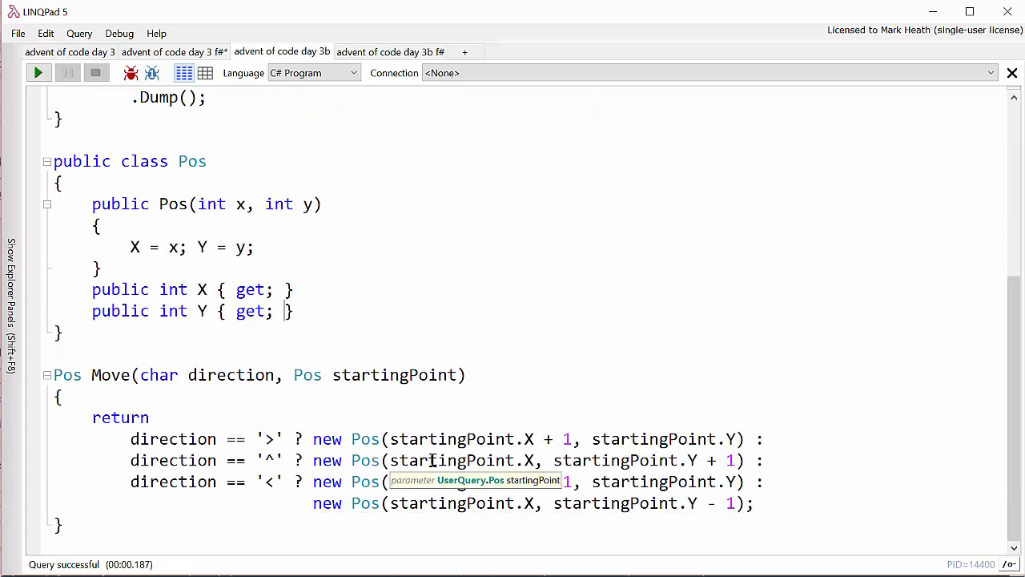
{"action": "scroll", "scroll_direction": "up", "scroll_amount": 3}
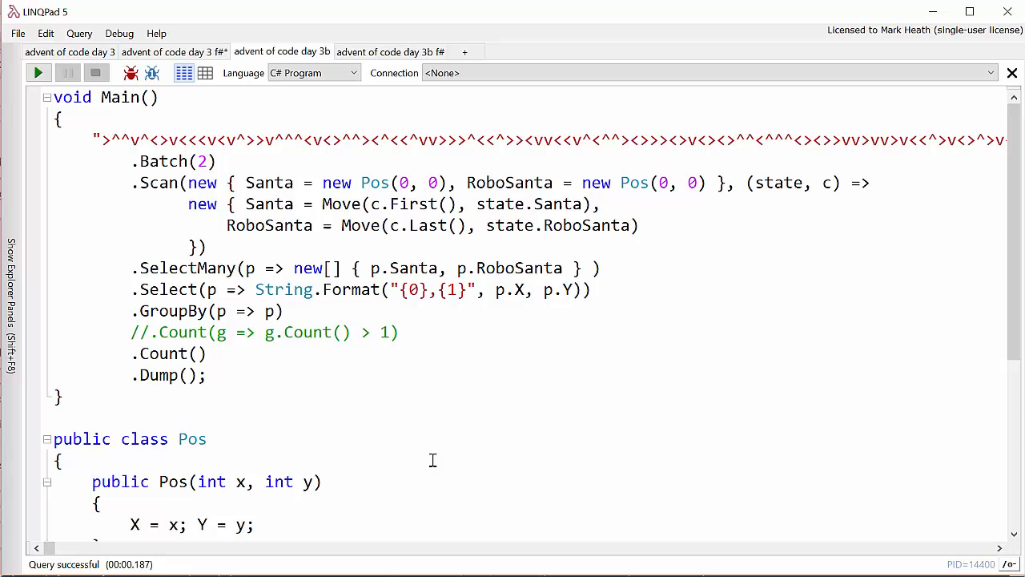
{"action": "scroll", "scroll_direction": "down", "scroll_amount": 3}
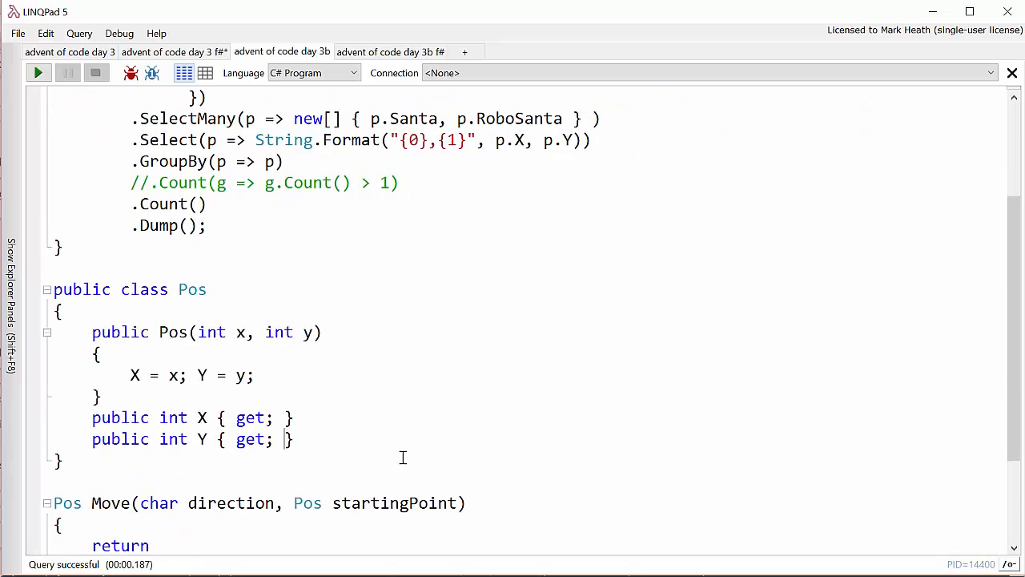
{"action": "mouse_move", "coordinate": [302, 398]}
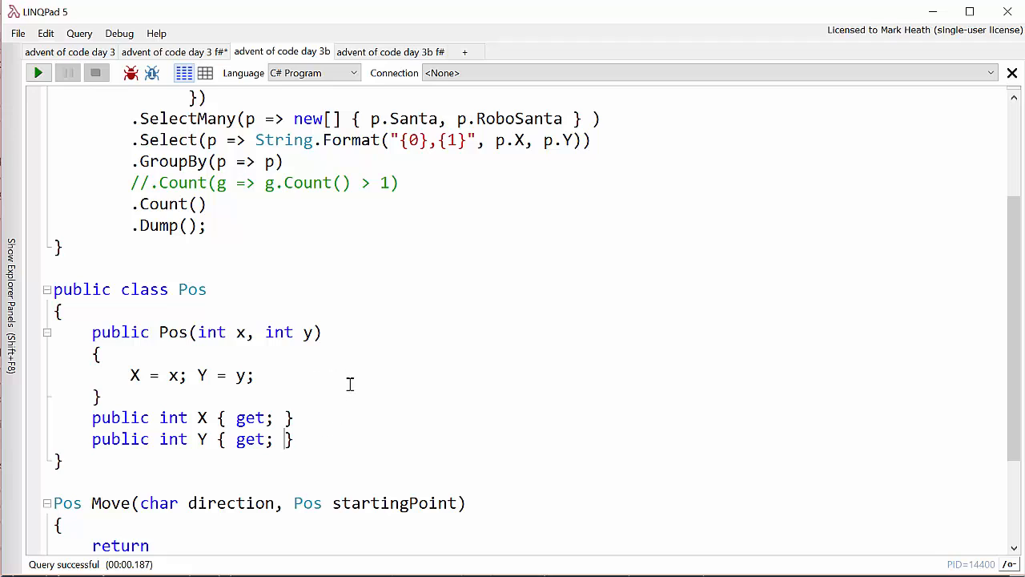
{"action": "mouse_move", "coordinate": [434, 398]}
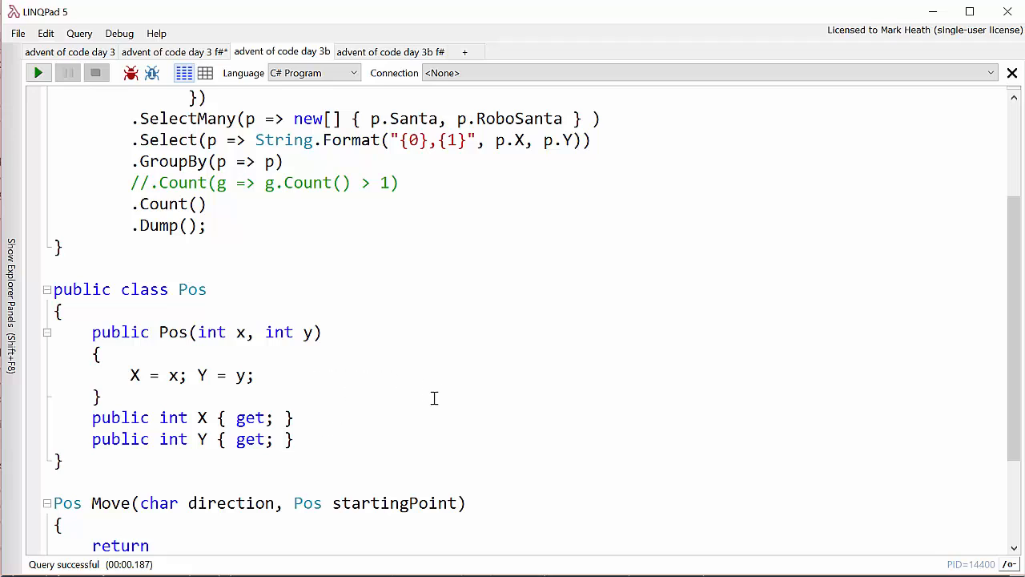
{"action": "scroll", "scroll_direction": "down", "scroll_amount": 3}
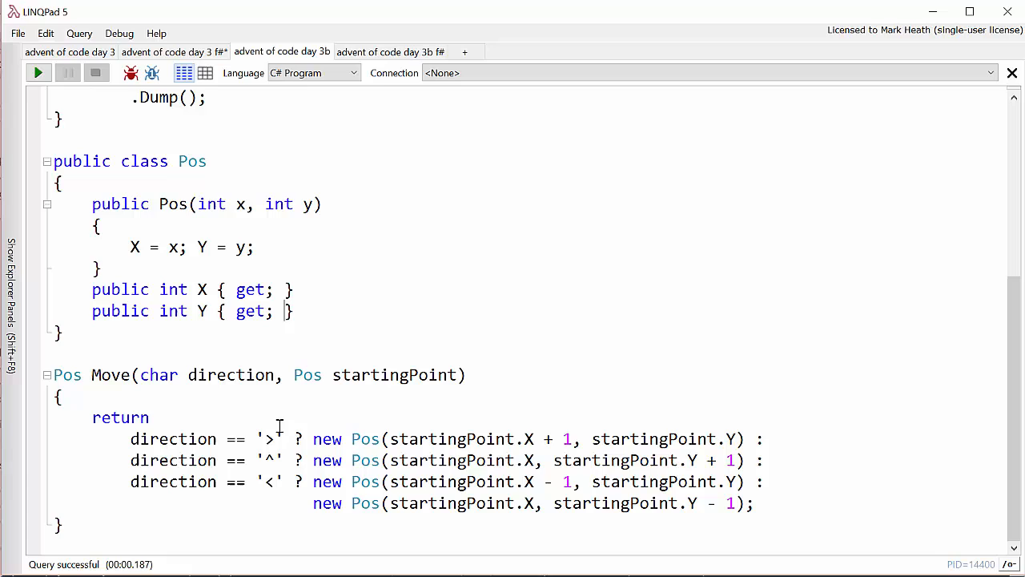
{"action": "mouse_move", "coordinate": [385, 375]}
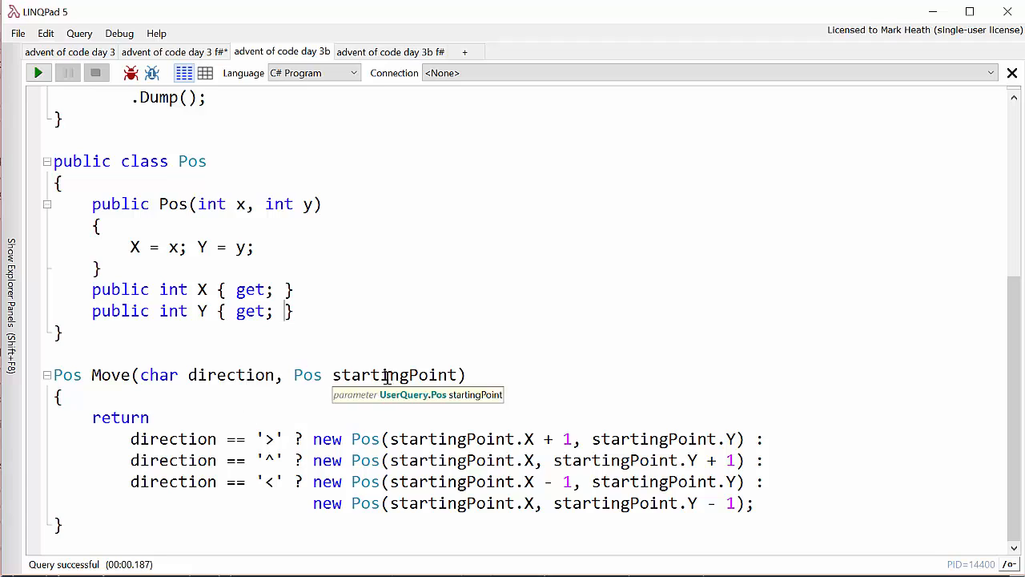
{"action": "mouse_move", "coordinate": [66, 374]}
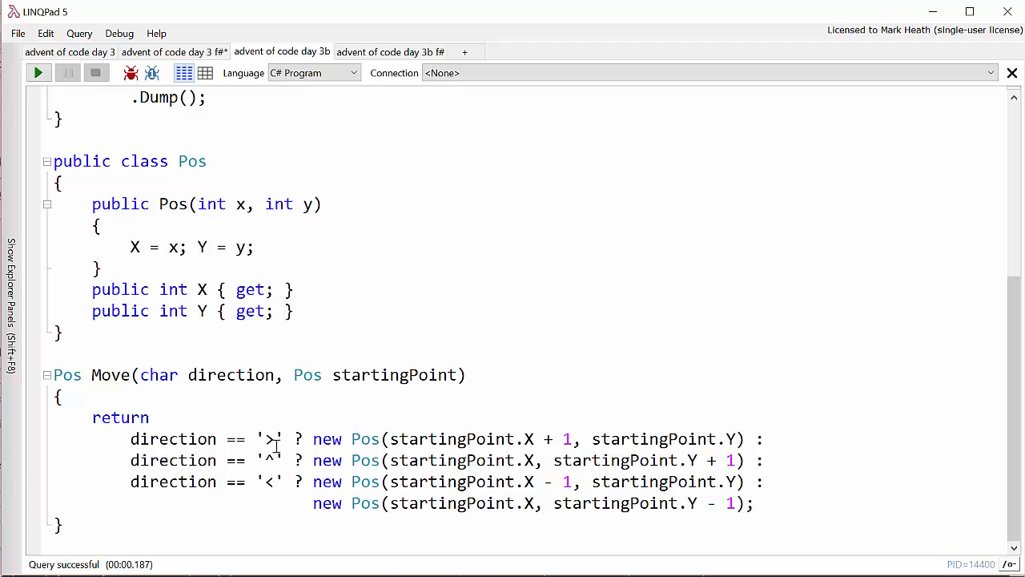
{"action": "mouse_move", "coordinate": [460, 443]}
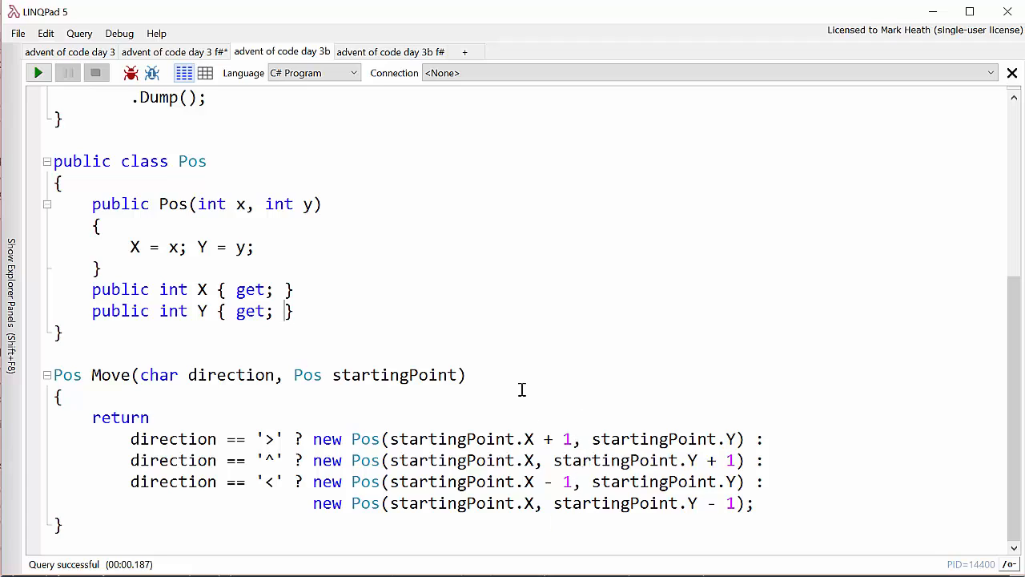
{"action": "scroll", "scroll_direction": "up", "scroll_amount": 3}
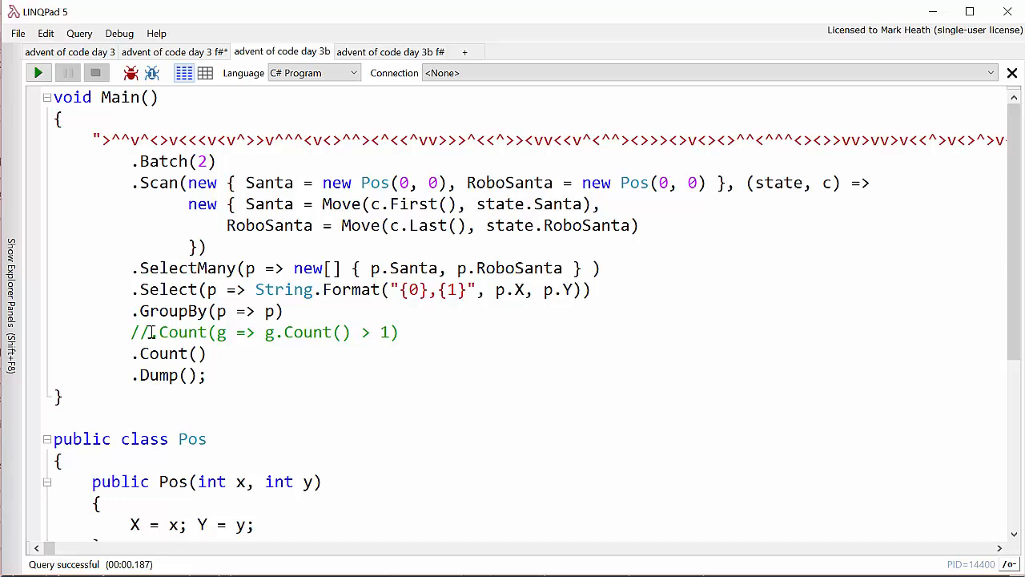
{"action": "double_click", "coordinate": [110, 141]}
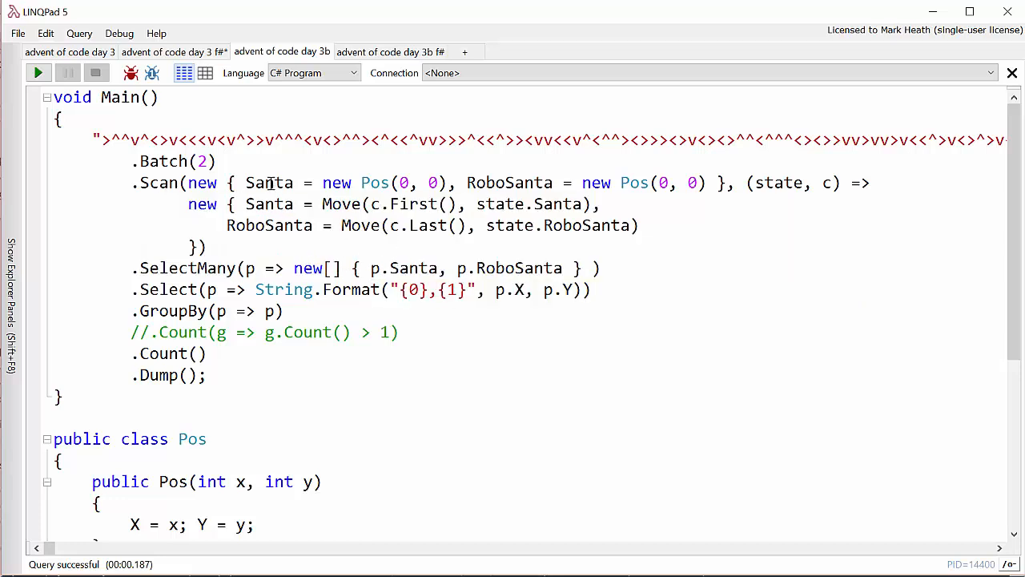
{"action": "mouse_move", "coordinate": [508, 182]}
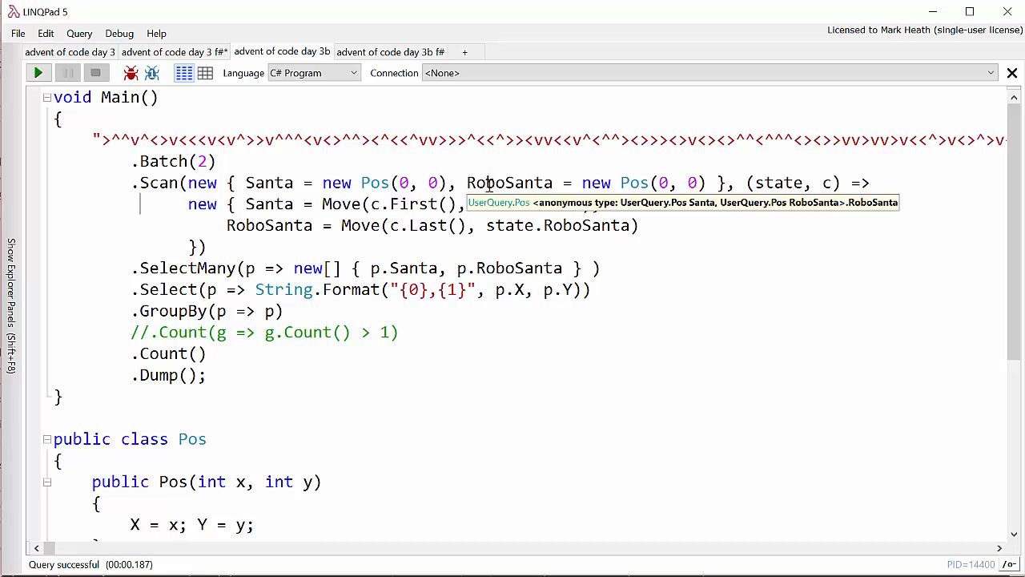
{"action": "mouse_move", "coordinate": [670, 216]}
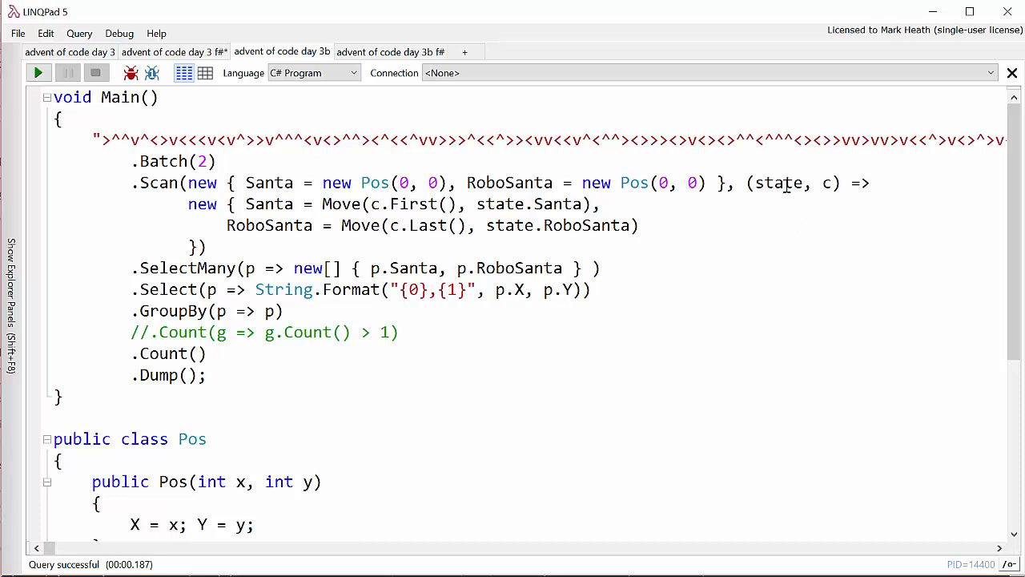
{"action": "mouse_move", "coordinate": [786, 182]}
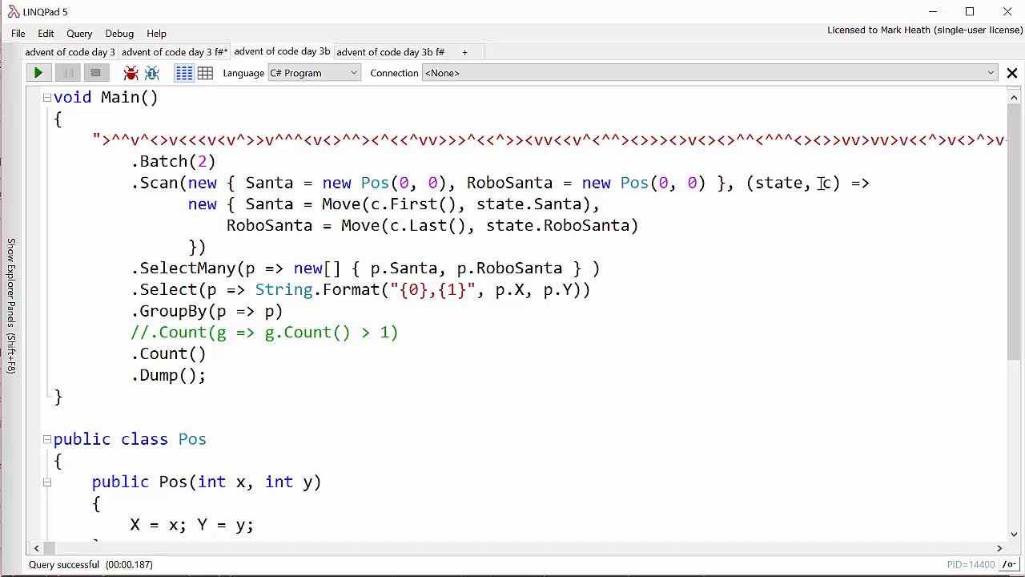
{"action": "left_click", "coordinate": [141, 204]}
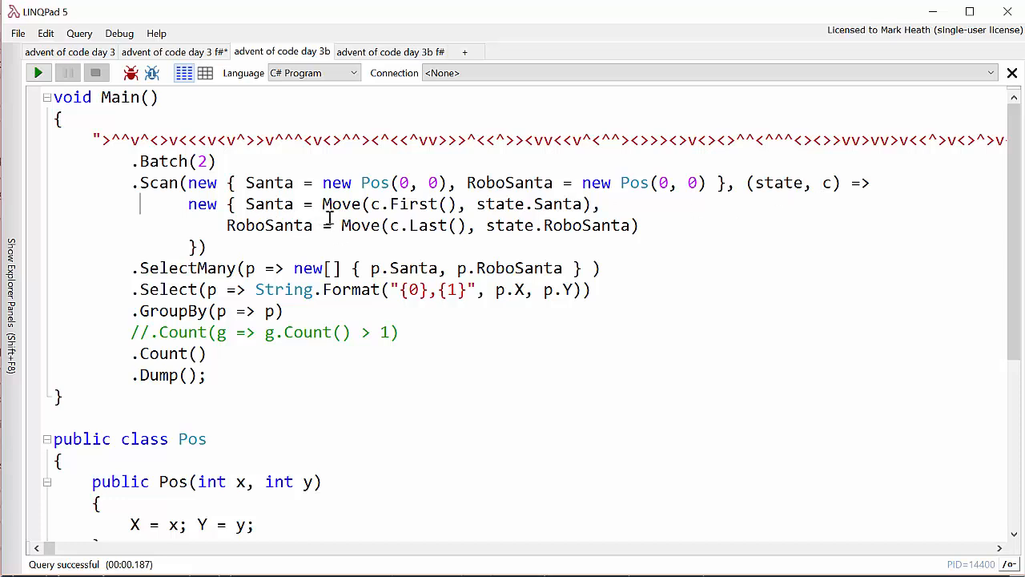
{"action": "mouse_move", "coordinate": [396, 210]}
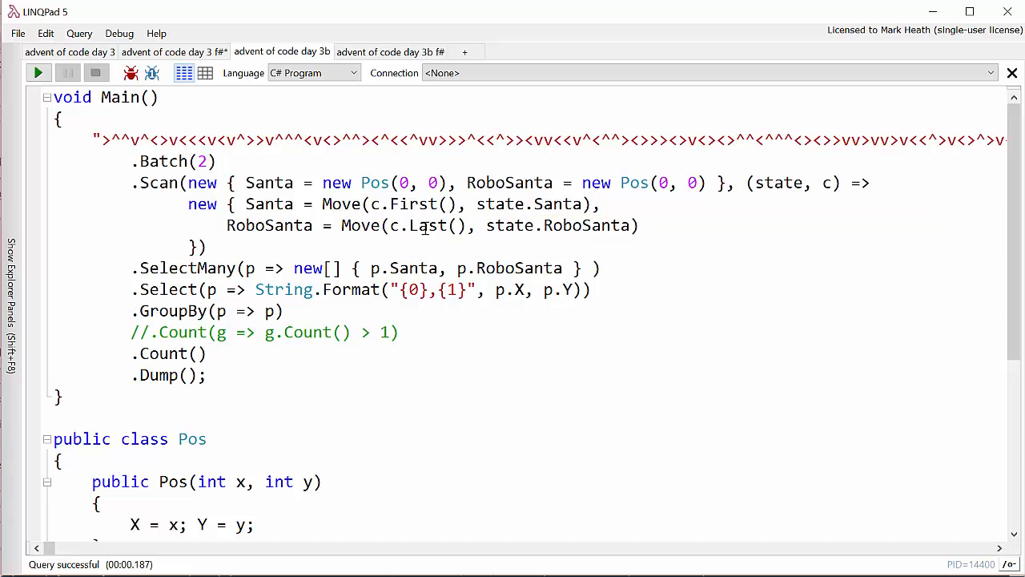
{"action": "mouse_move", "coordinate": [578, 225]}
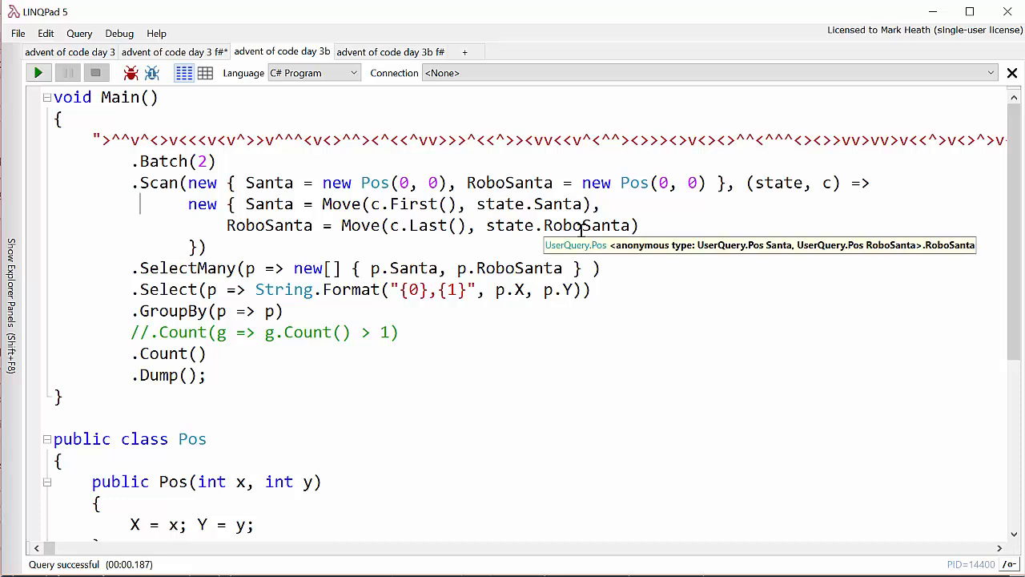
{"action": "mouse_move", "coordinate": [422, 225]}
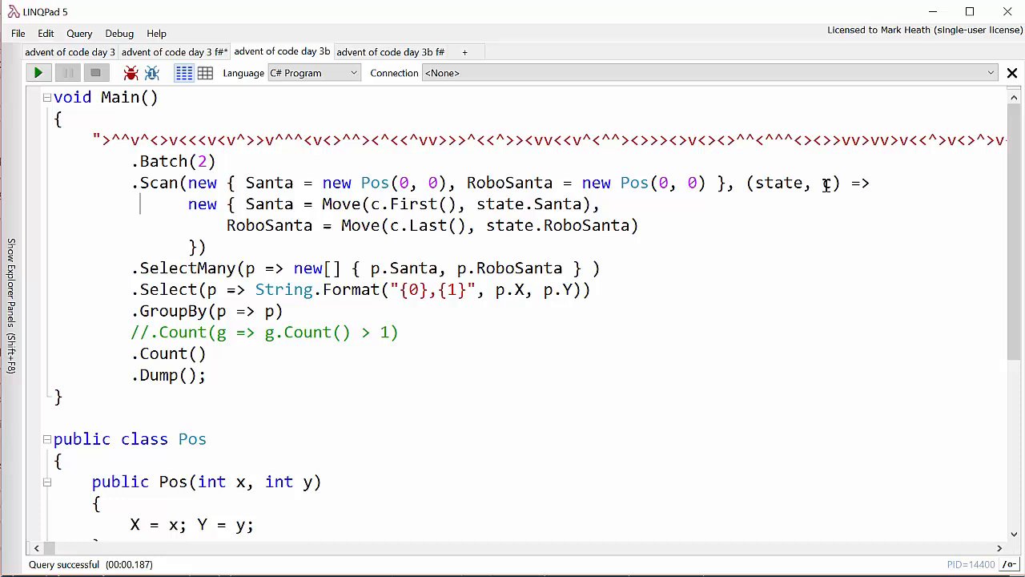
{"action": "mouse_move", "coordinate": [828, 183]}
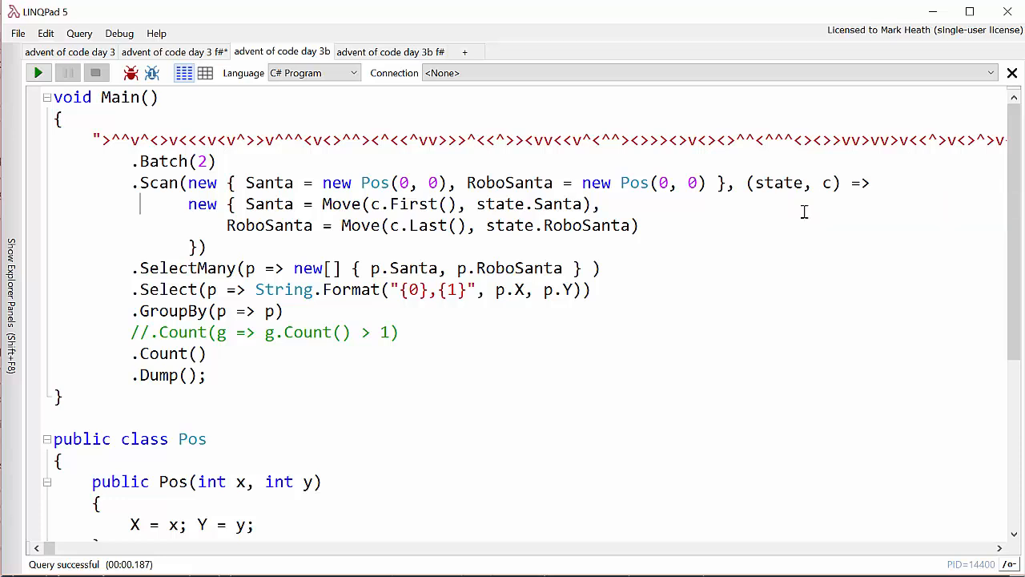
{"action": "mouse_move", "coordinate": [707, 249]}
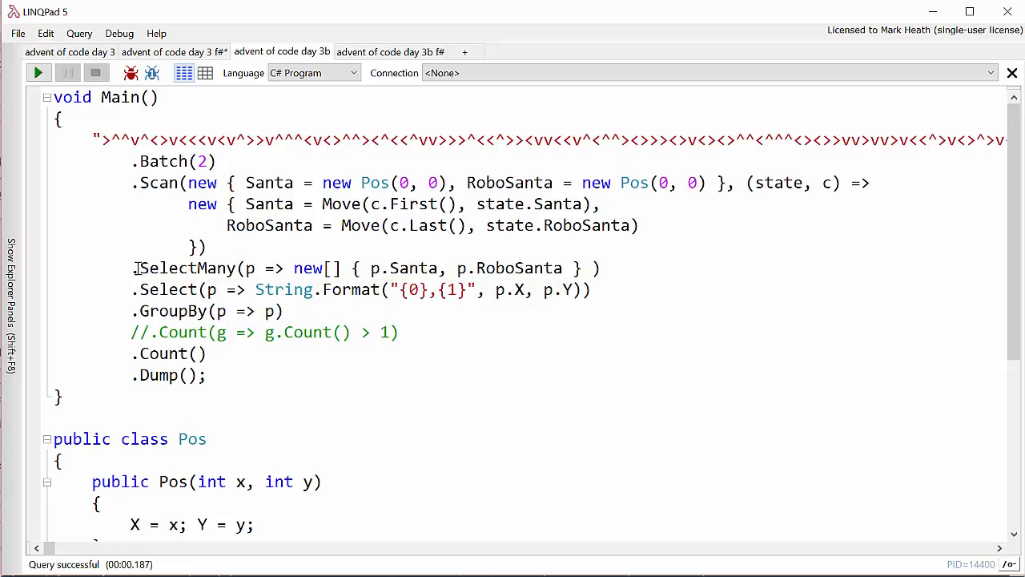
Step: Comment out the pipeline after Scan with /*, run it, then move the comment start before .GroupBy
{"action": "type", "text": "/*"}
{"action": "type", "text": "*/"}
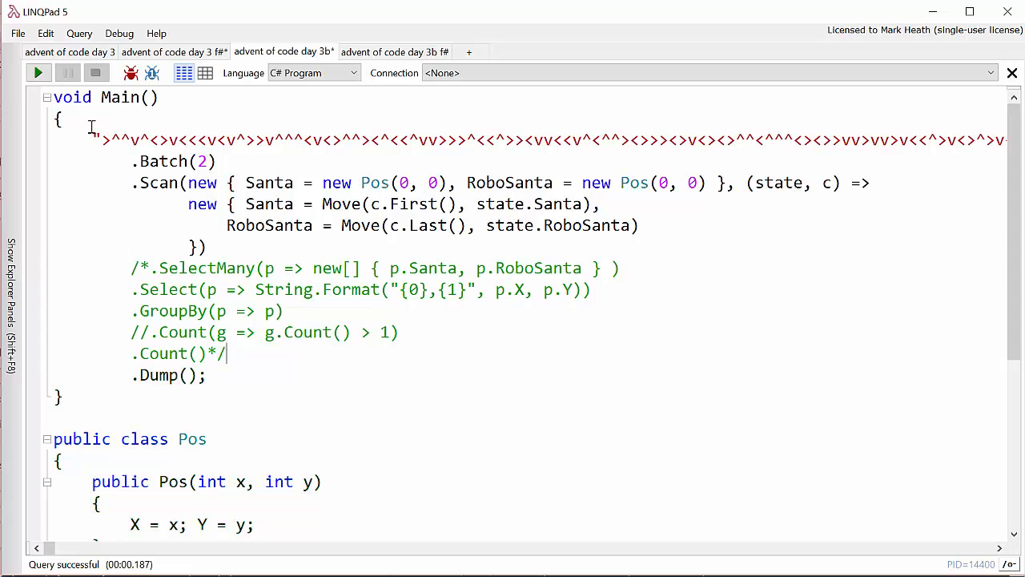
{"action": "left_click", "coordinate": [38, 73]}
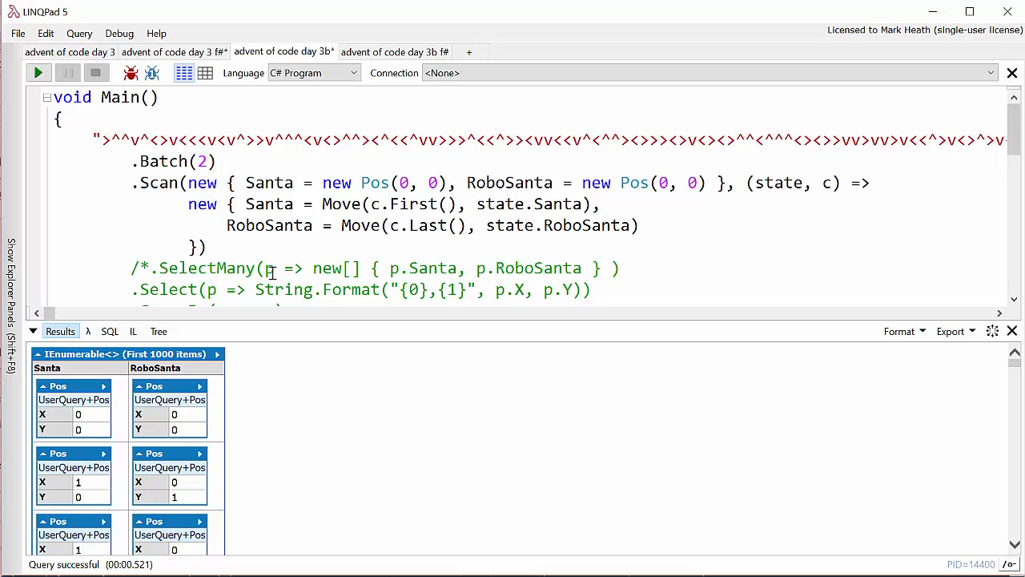
{"action": "mouse_move", "coordinate": [54, 413]}
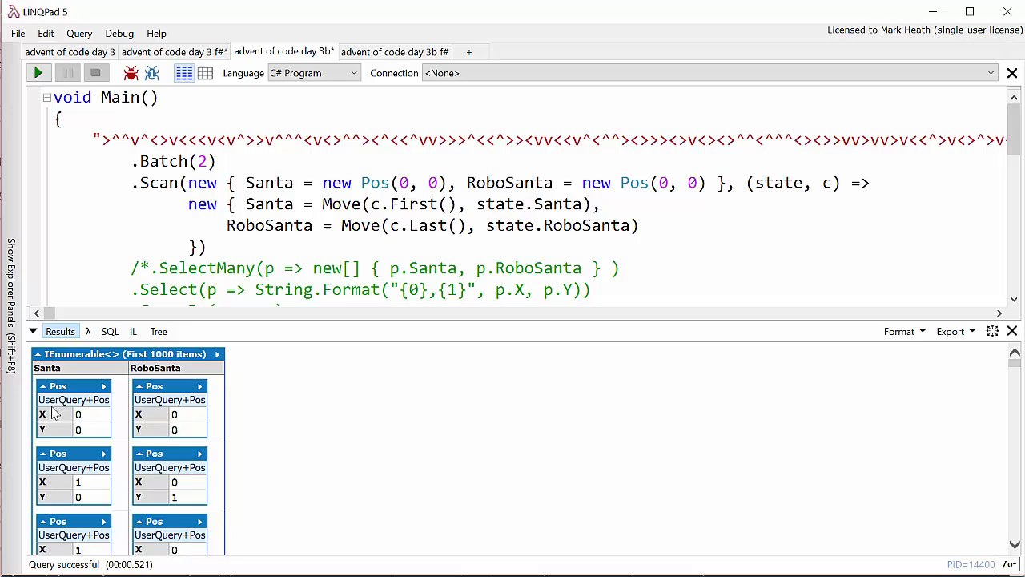
{"action": "mouse_move", "coordinate": [91, 479]}
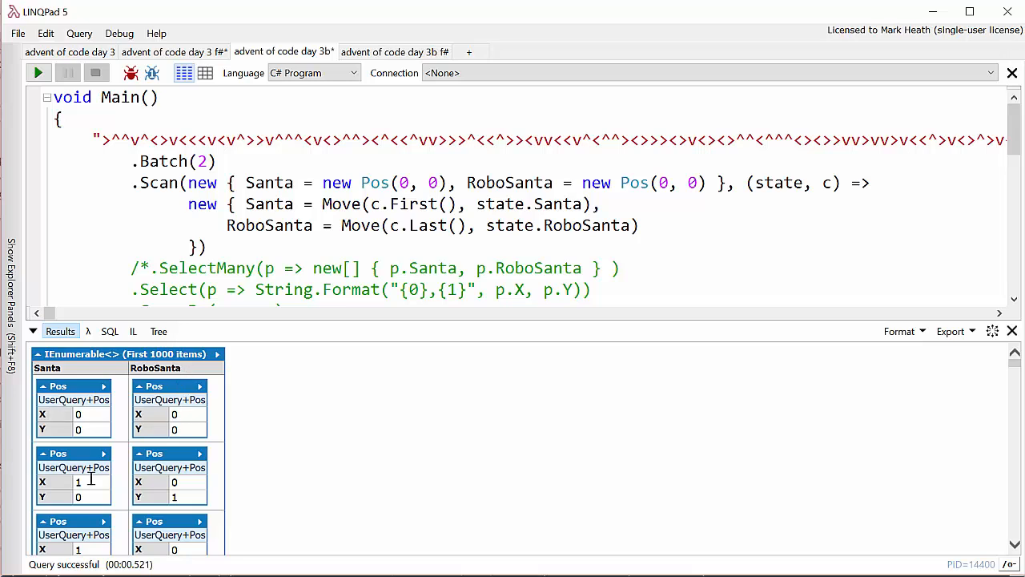
{"action": "mouse_move", "coordinate": [115, 473]}
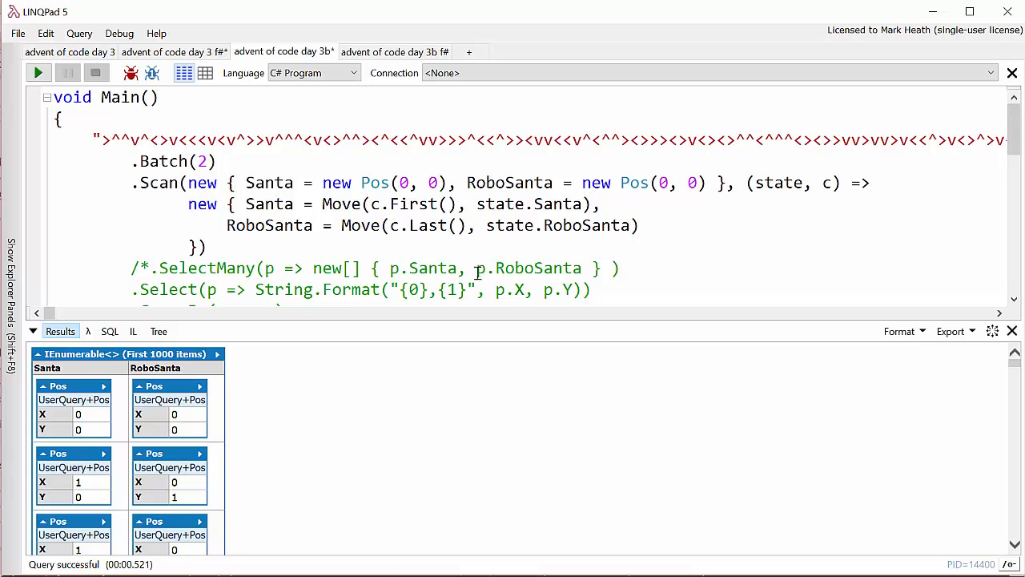
{"action": "mouse_move", "coordinate": [184, 413]}
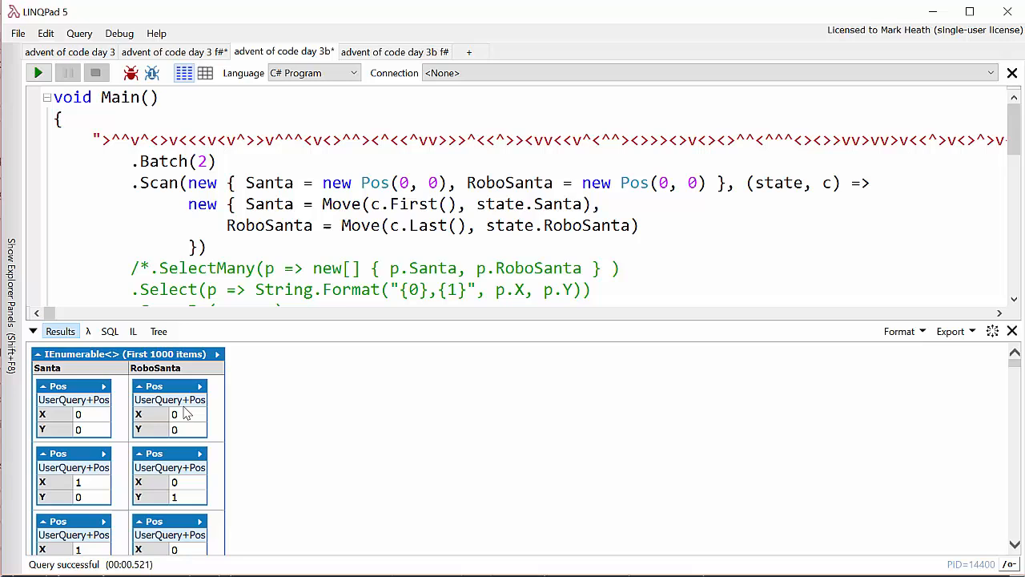
{"action": "mouse_move", "coordinate": [77, 375]}
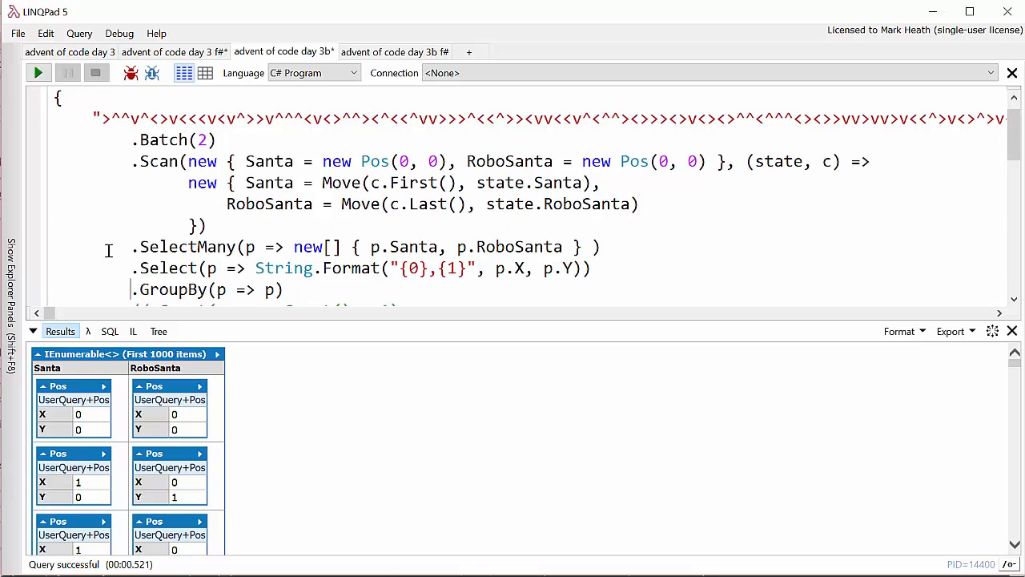
{"action": "type", "text": "/*"}
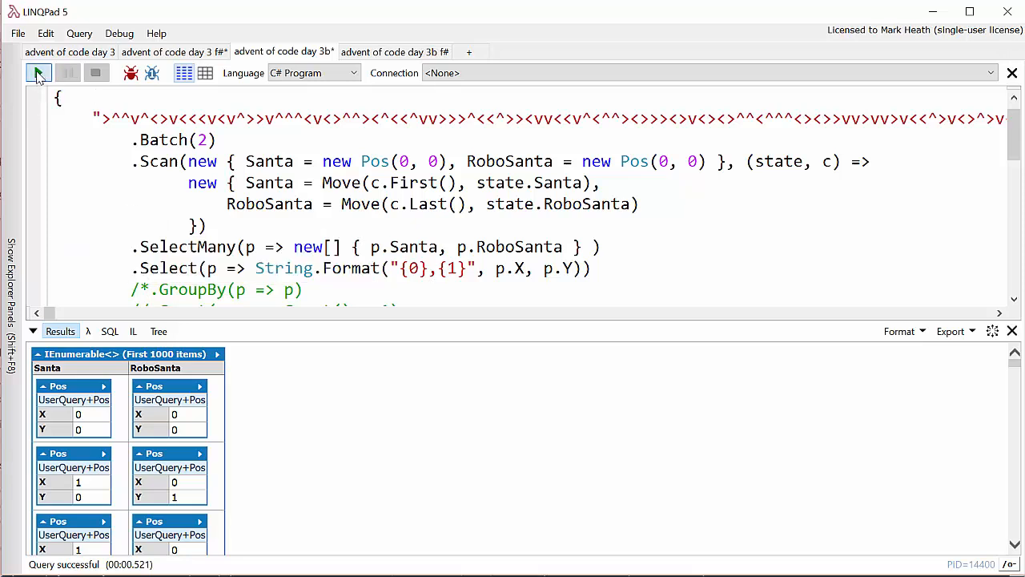
Step: List the coordinate strings, remove the /* */ markers, and rerun the full counting query
{"action": "left_click", "coordinate": [37, 73]}
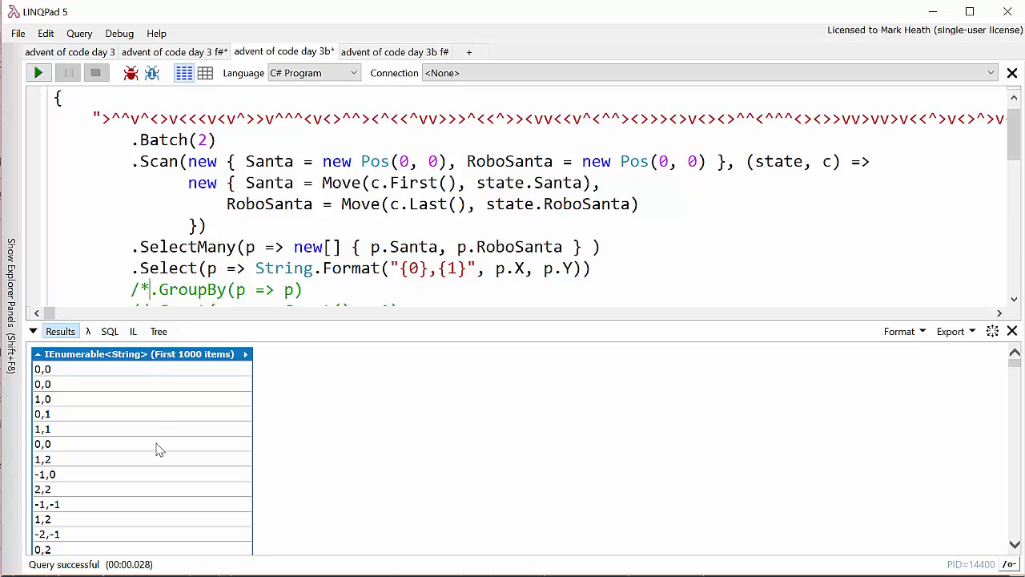
{"action": "scroll", "scroll_direction": "down", "scroll_amount": 3}
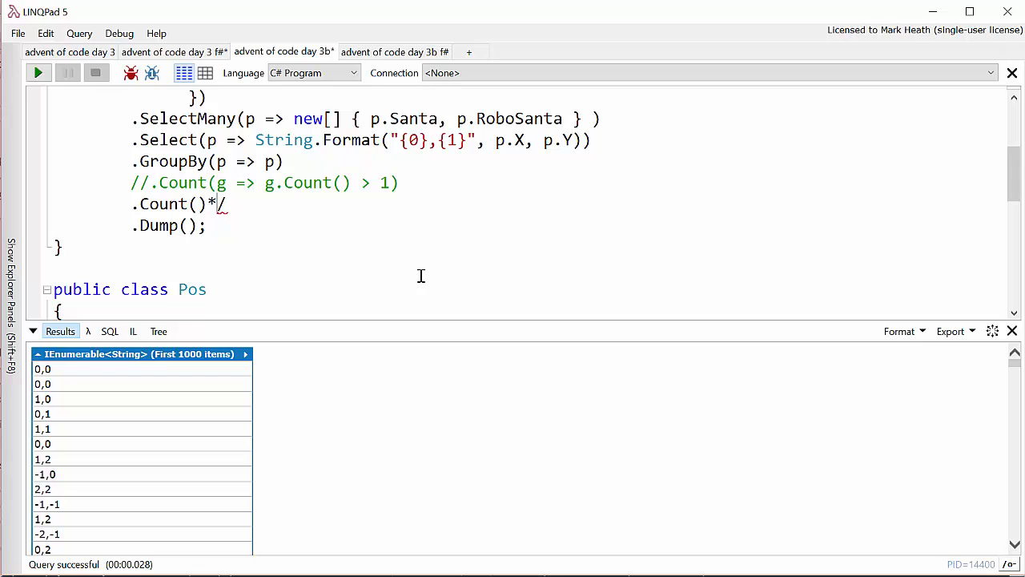
{"action": "key", "text": "Backspace"}
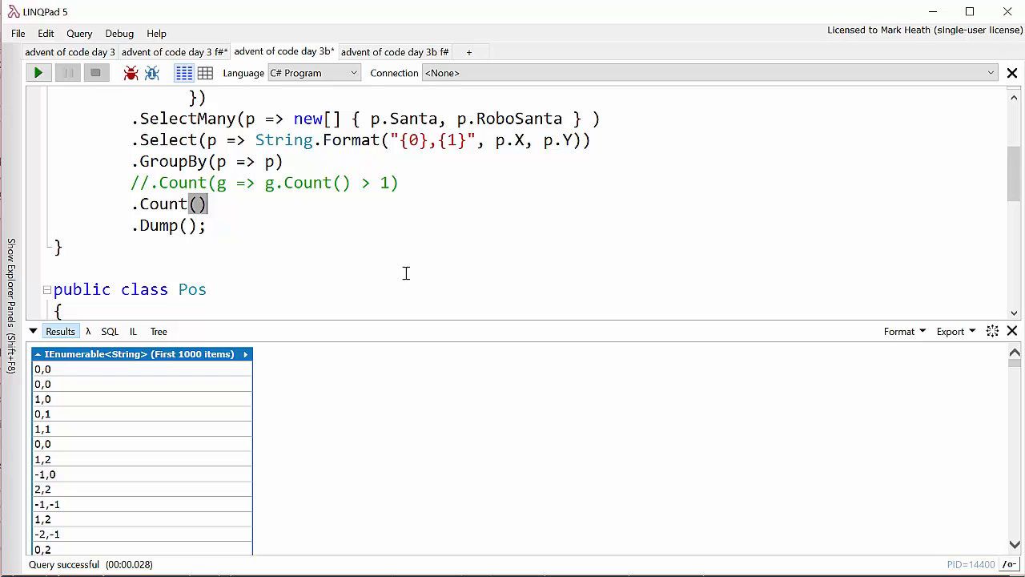
{"action": "mouse_move", "coordinate": [303, 239]}
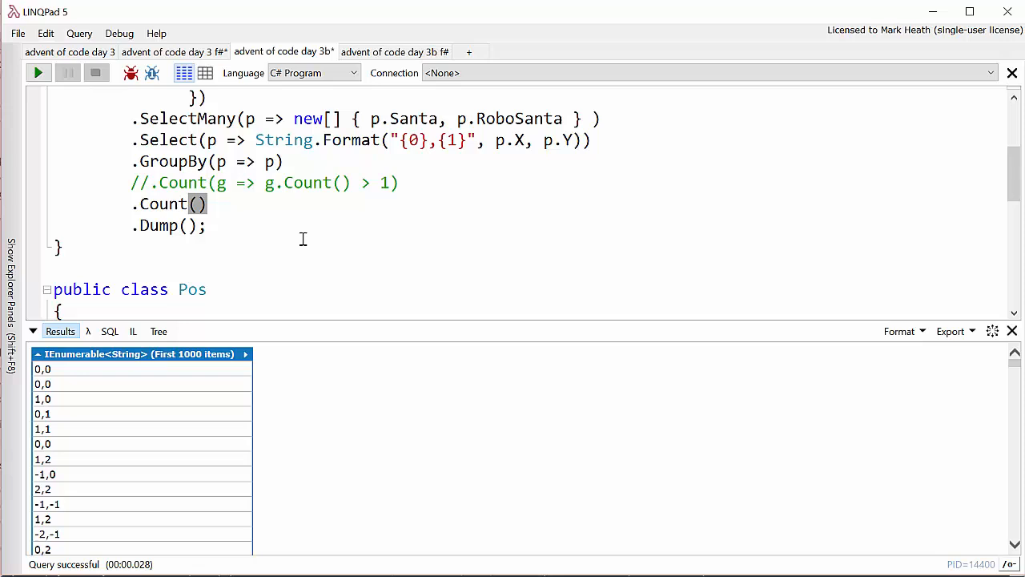
{"action": "left_click", "coordinate": [38, 73]}
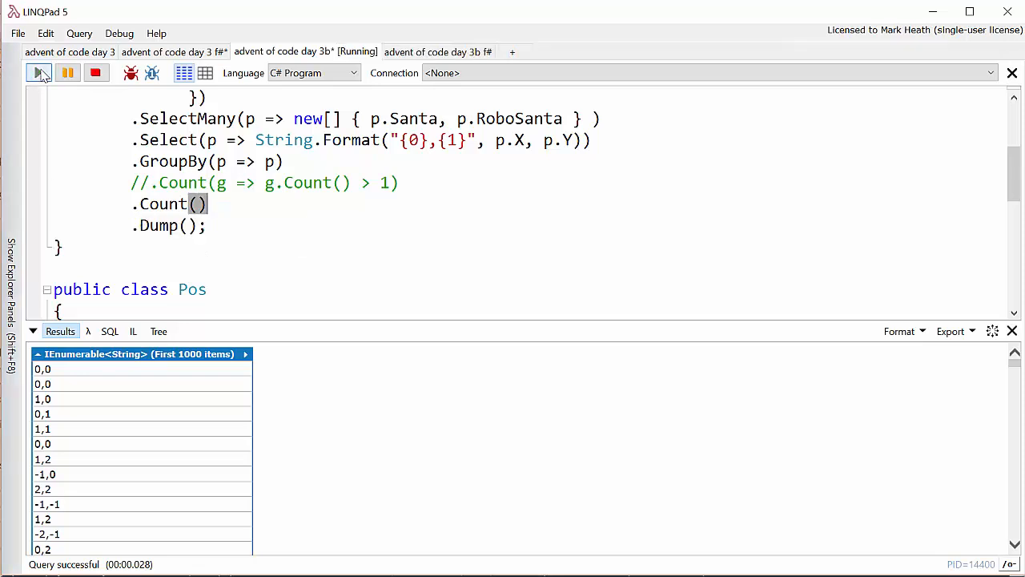
{"action": "left_click", "coordinate": [39, 73]}
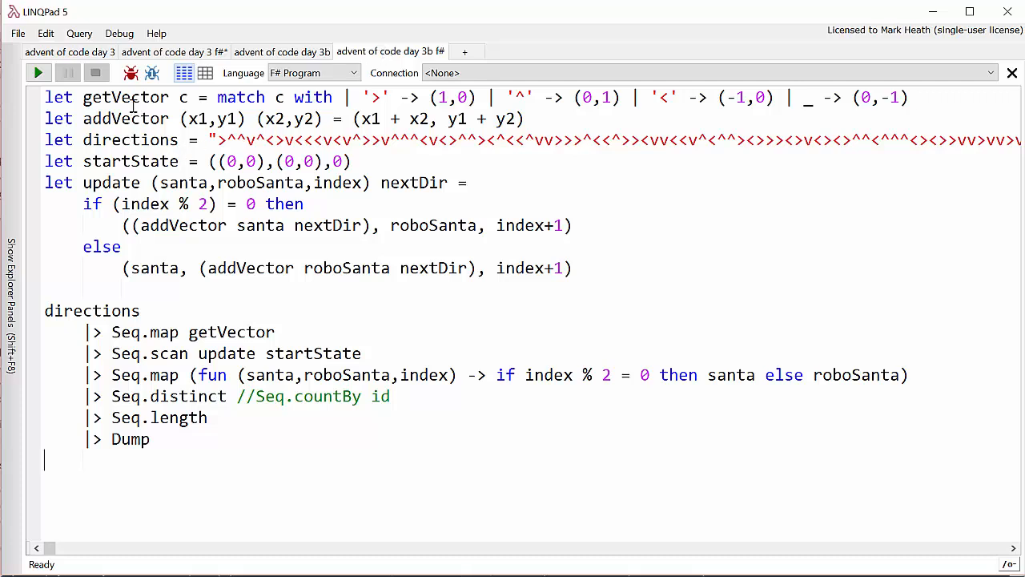
Step: Highlight the getVector, addVector, directions, startState and update definitions while explaining them
{"action": "double_click", "coordinate": [125, 97]}
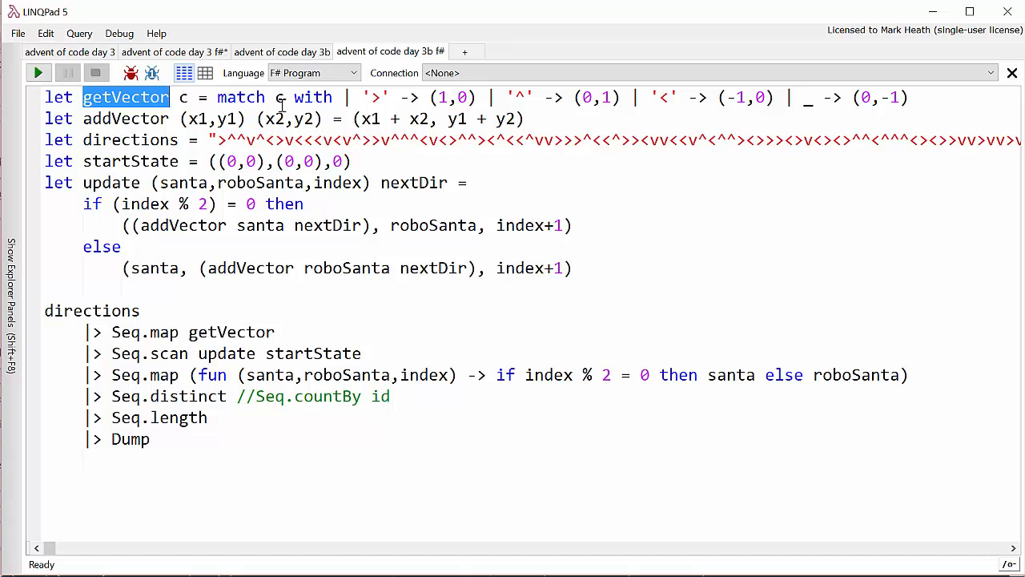
{"action": "mouse_move", "coordinate": [344, 97]}
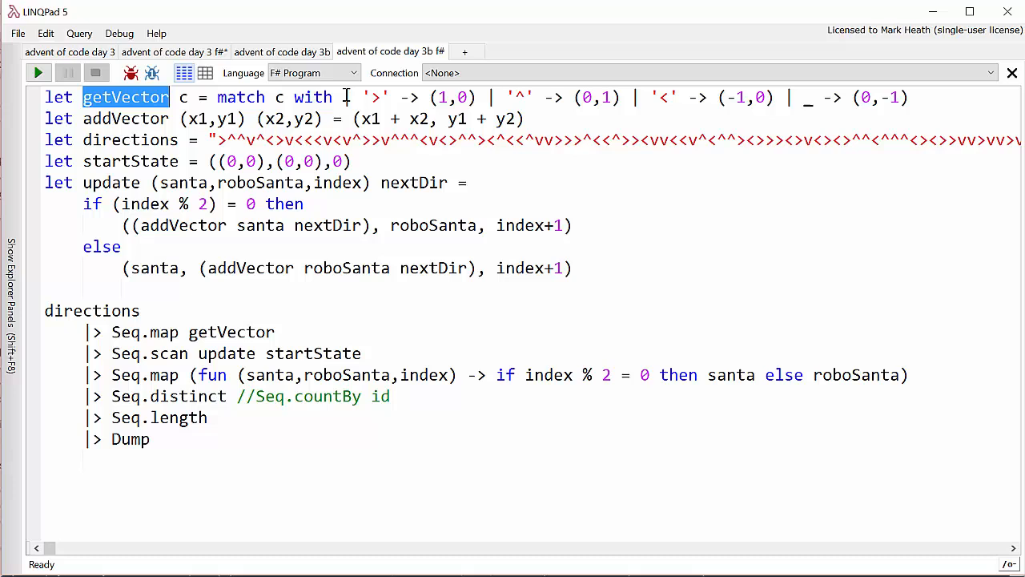
{"action": "double_click", "coordinate": [125, 119]}
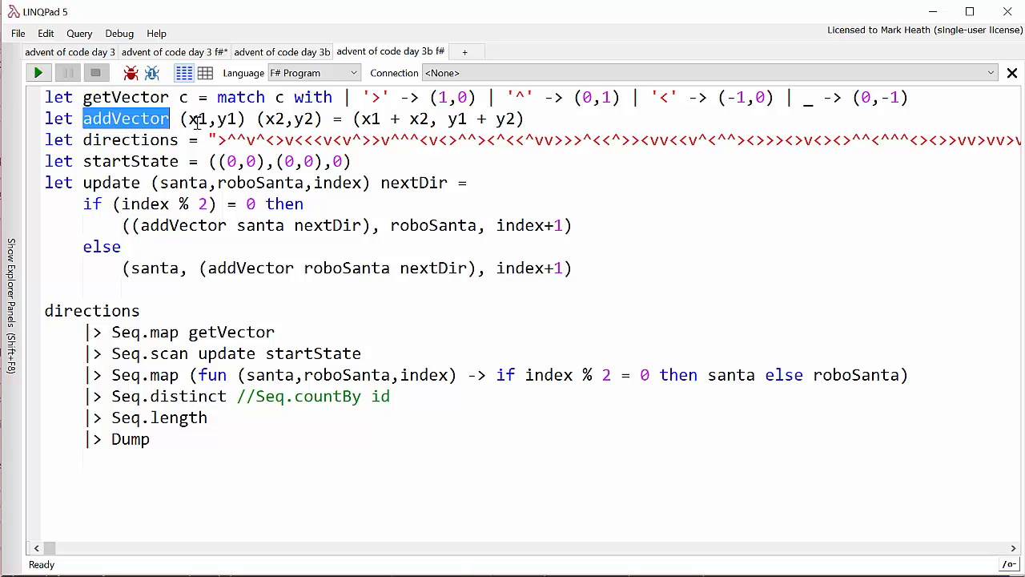
{"action": "left_click", "coordinate": [327, 119]}
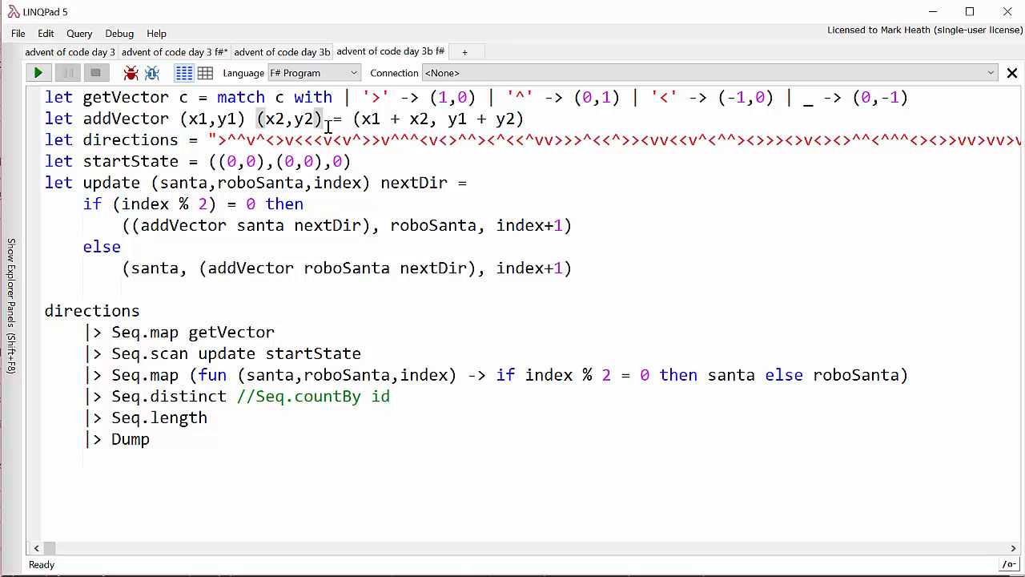
{"action": "mouse_move", "coordinate": [570, 116]}
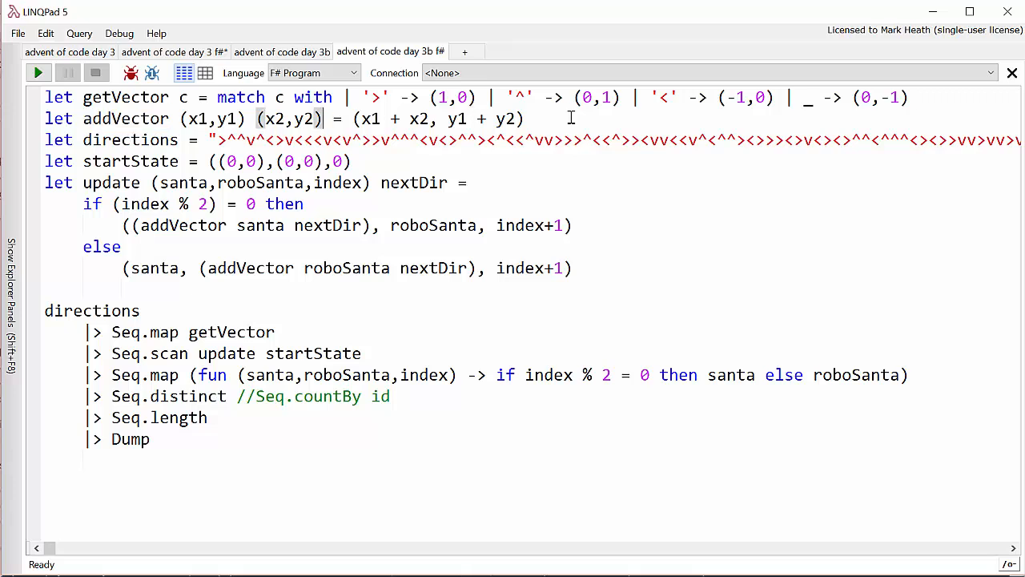
{"action": "double_click", "coordinate": [130, 139]}
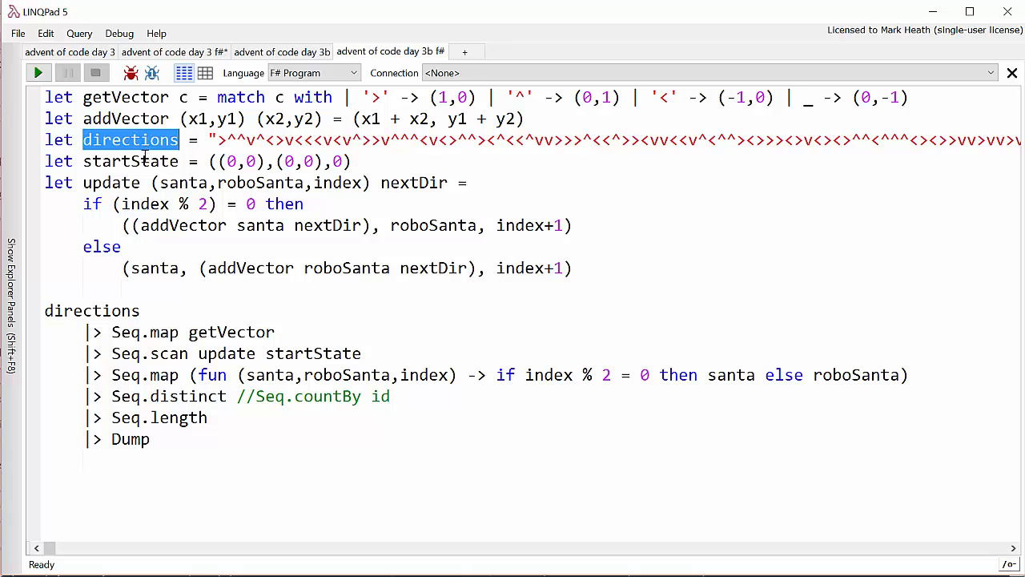
{"action": "double_click", "coordinate": [130, 161]}
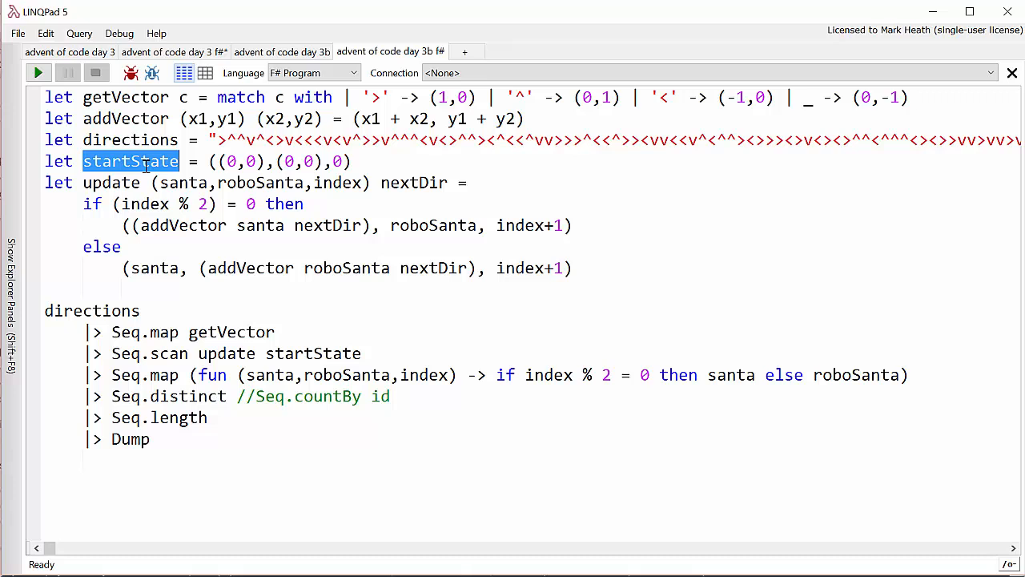
{"action": "mouse_move", "coordinate": [240, 192]}
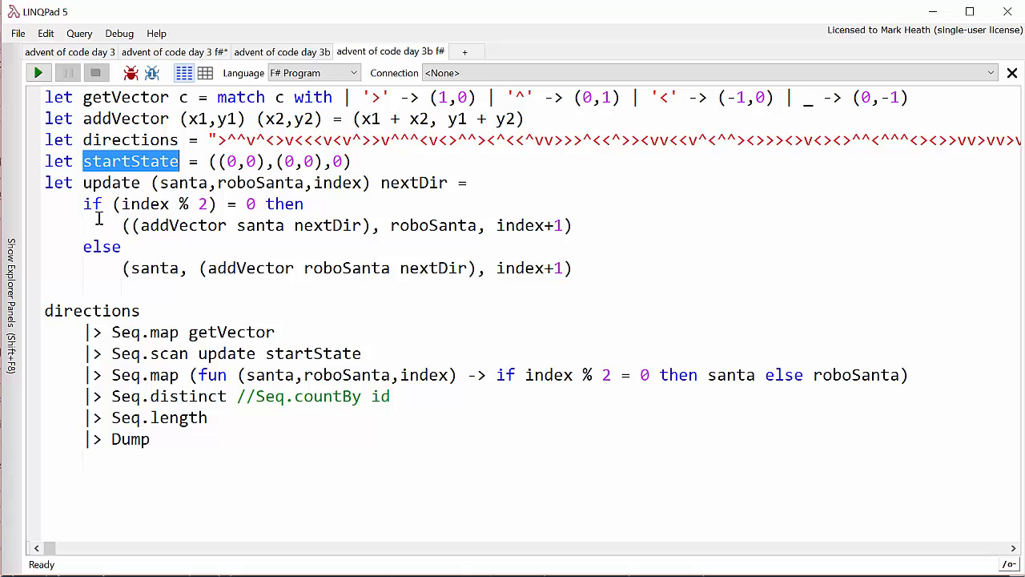
{"action": "double_click", "coordinate": [110, 183]}
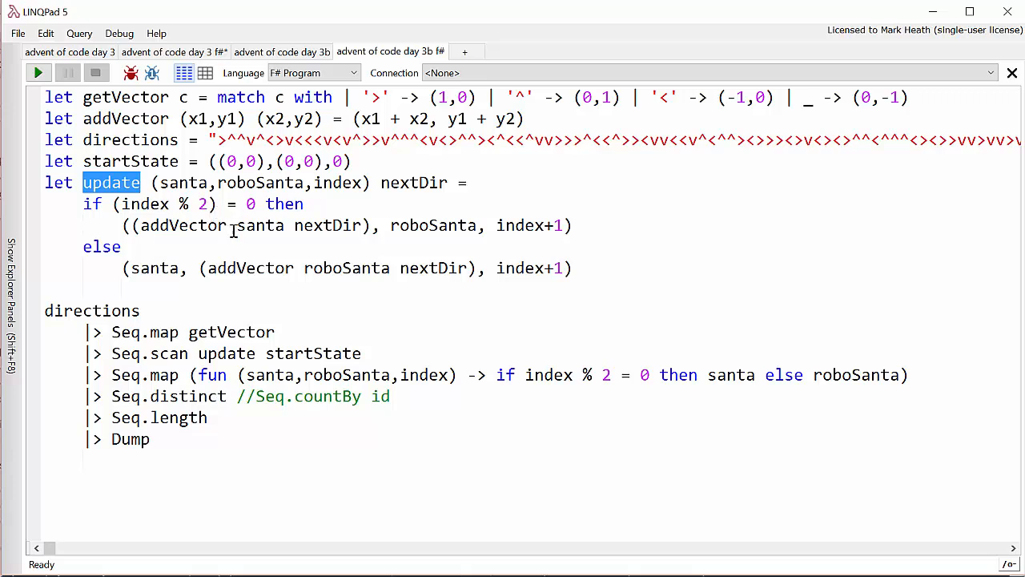
{"action": "mouse_move", "coordinate": [280, 231]}
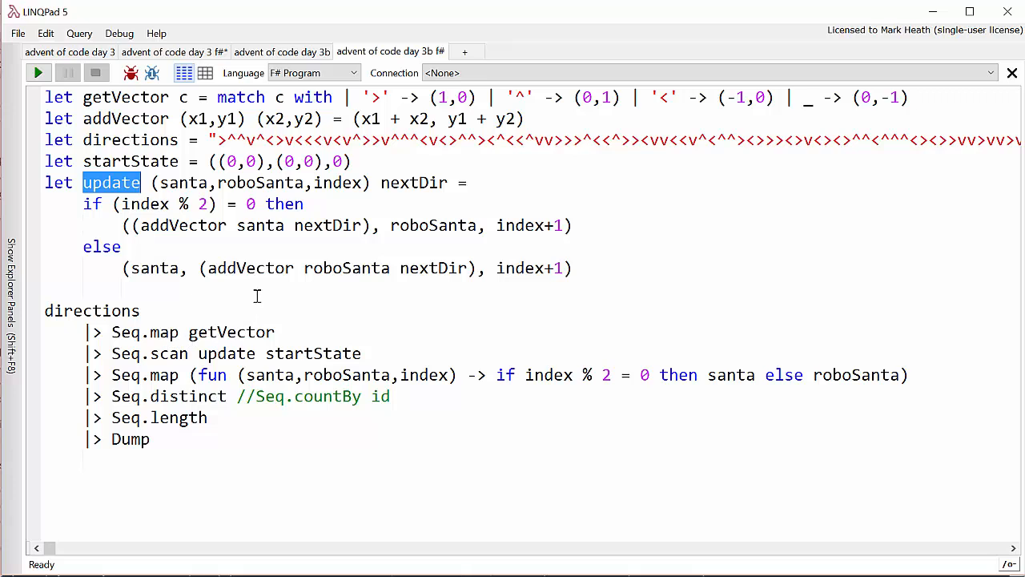
{"action": "mouse_move", "coordinate": [226, 138]}
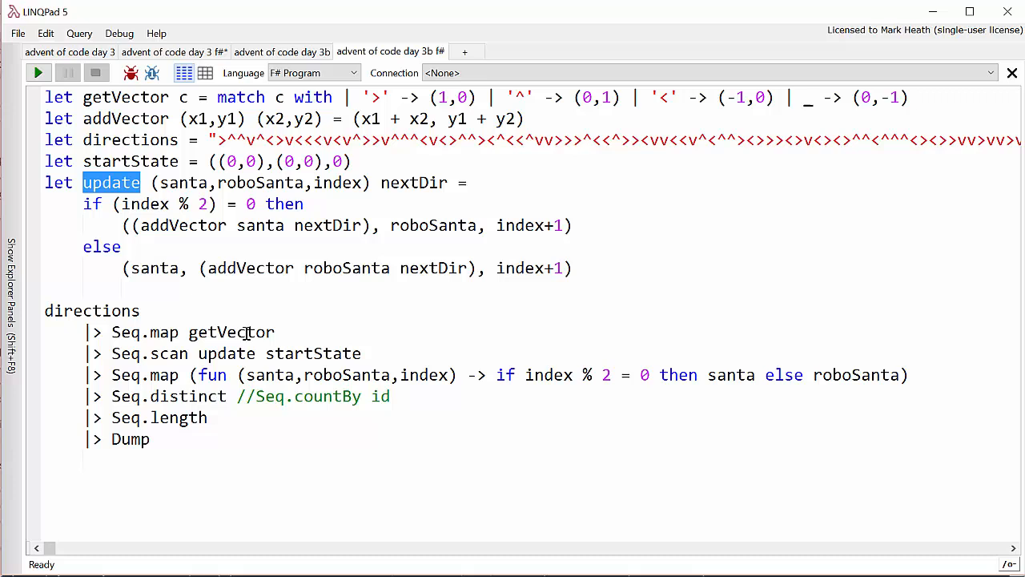
{"action": "mouse_move", "coordinate": [85, 375]}
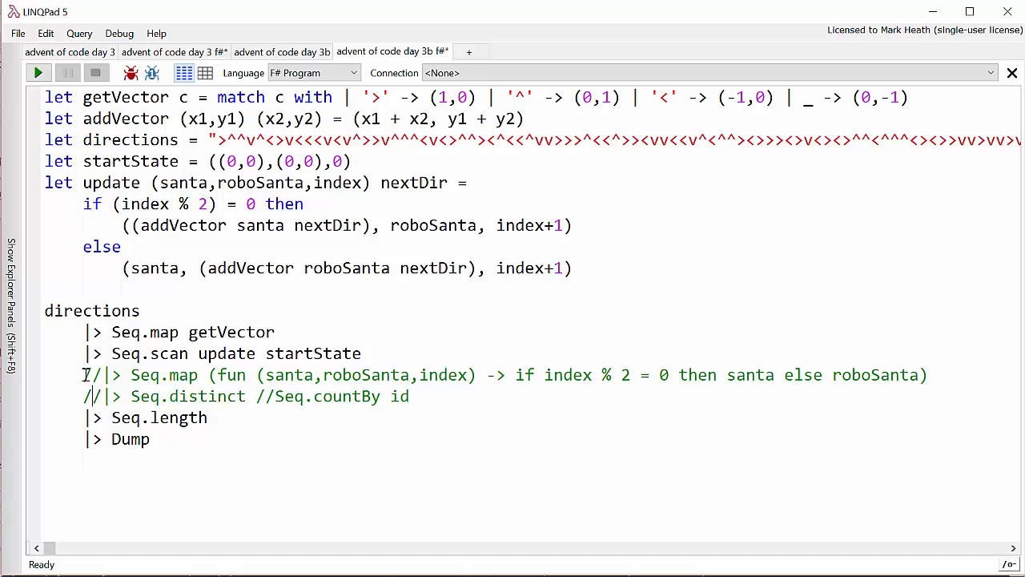
Step: Edit the pipeline at the start of the Seq.length and Dump lines
{"action": "left_click", "coordinate": [38, 72]}
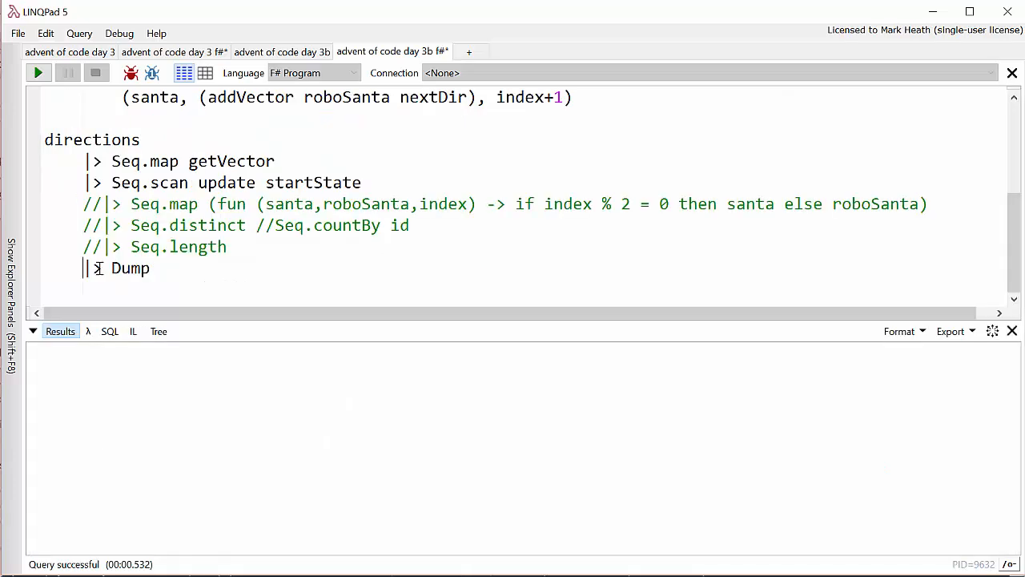
{"action": "left_click", "coordinate": [38, 73]}
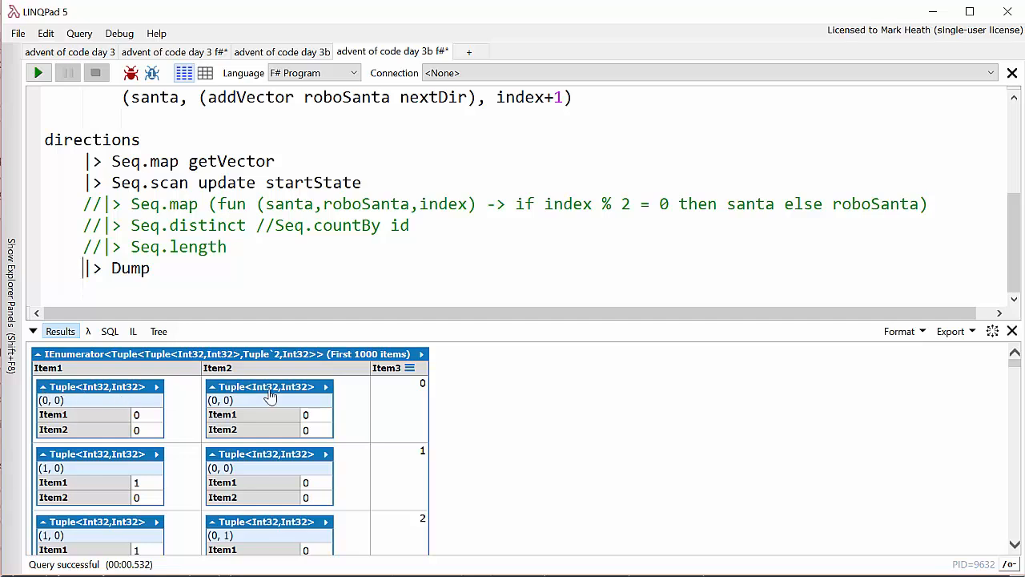
{"action": "mouse_move", "coordinate": [417, 415]}
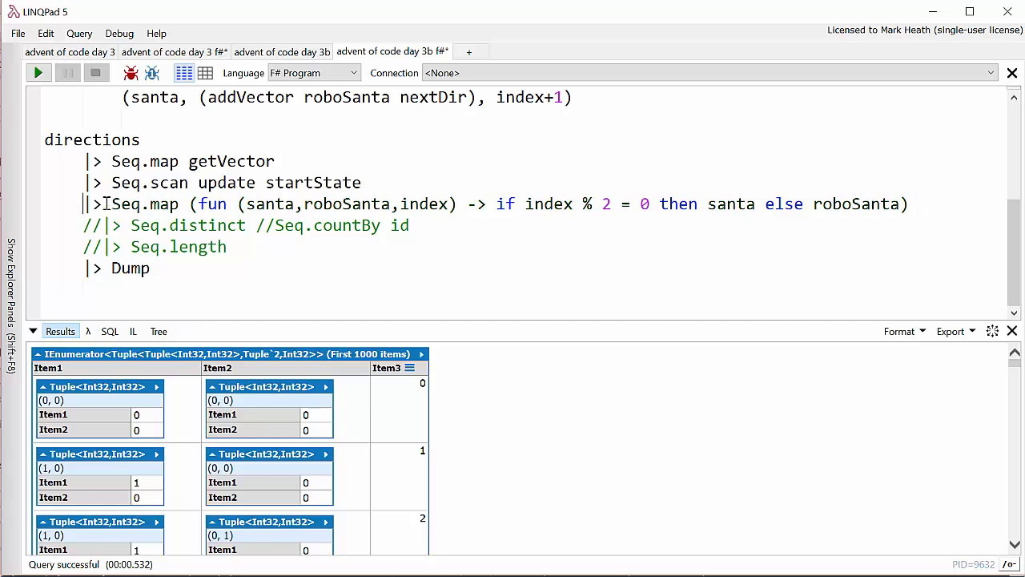
{"action": "mouse_move", "coordinate": [94, 394]}
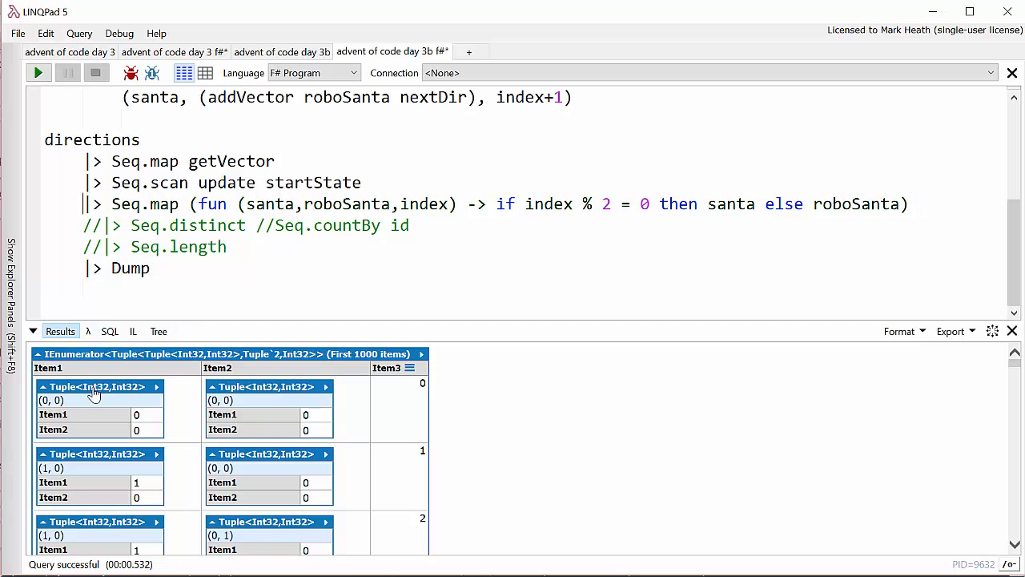
{"action": "mouse_move", "coordinate": [253, 482]}
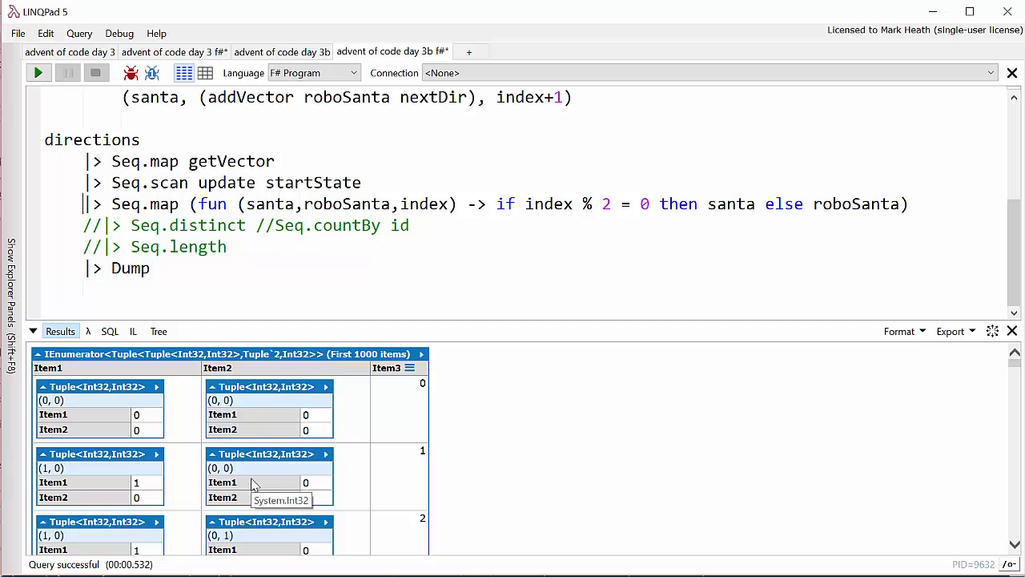
{"action": "mouse_move", "coordinate": [110, 513]}
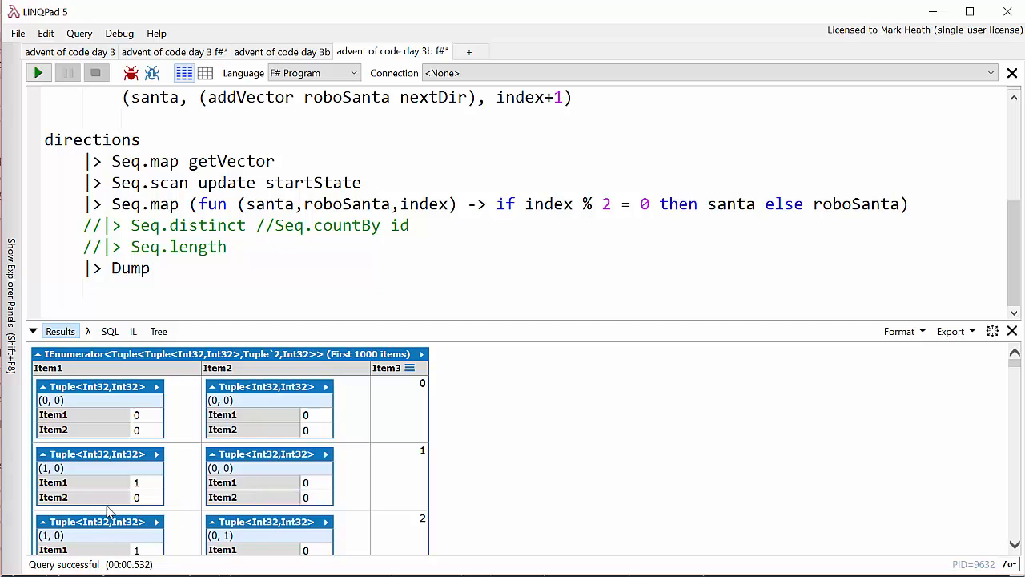
{"action": "mouse_move", "coordinate": [359, 319]}
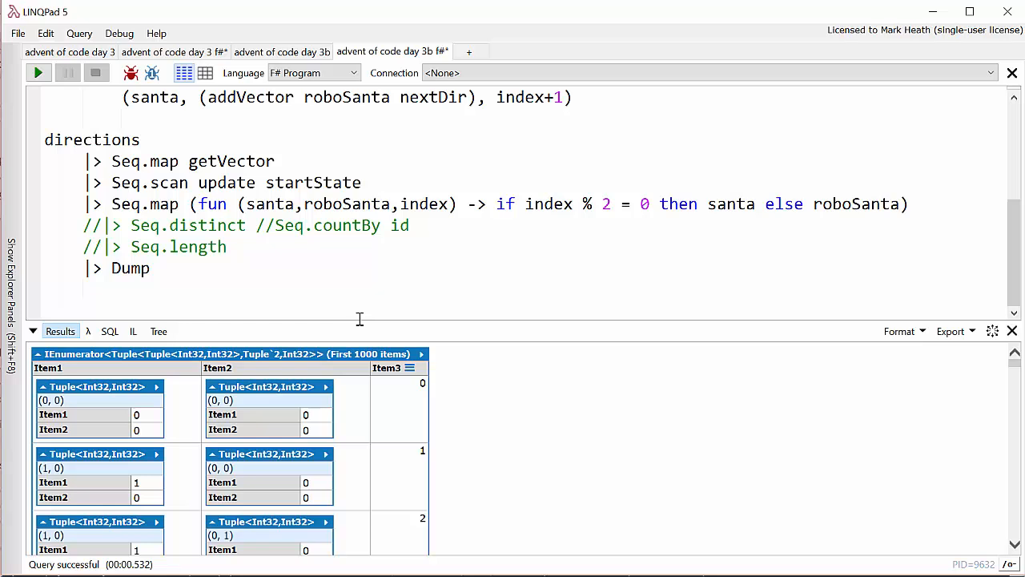
{"action": "mouse_move", "coordinate": [203, 287]}
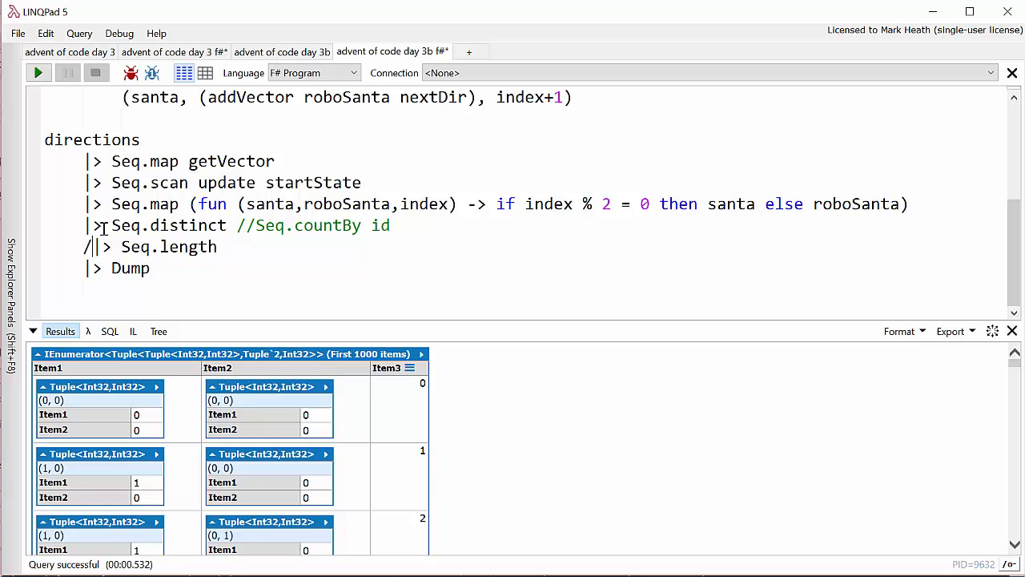
{"action": "type", "text": "s"}
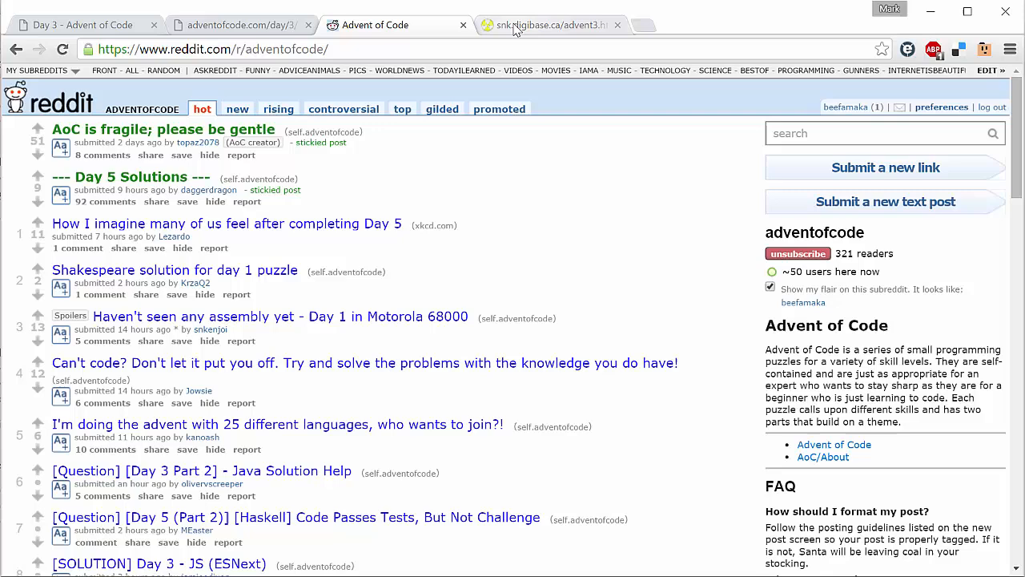
Step: Switch to the advent3 visualization tab and reload it repeatedly to replay the animation
{"action": "left_click", "coordinate": [551, 25]}
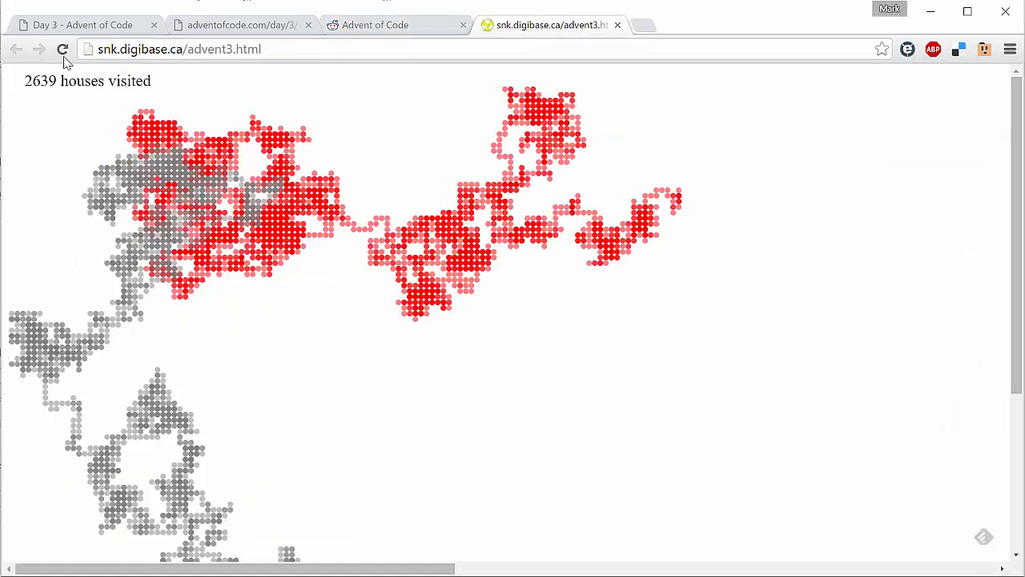
{"action": "left_click", "coordinate": [63, 49]}
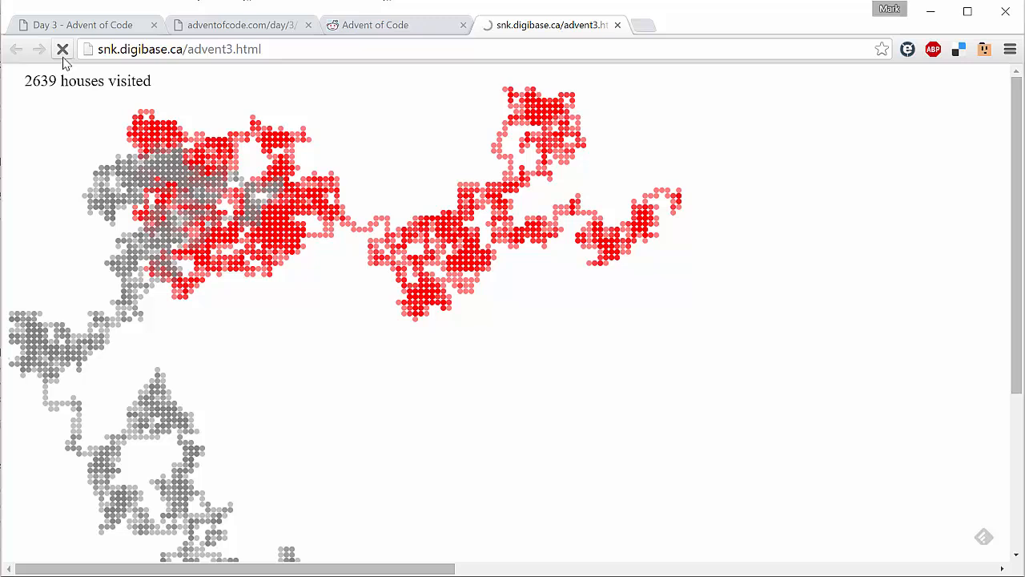
{"action": "left_click", "coordinate": [63, 49]}
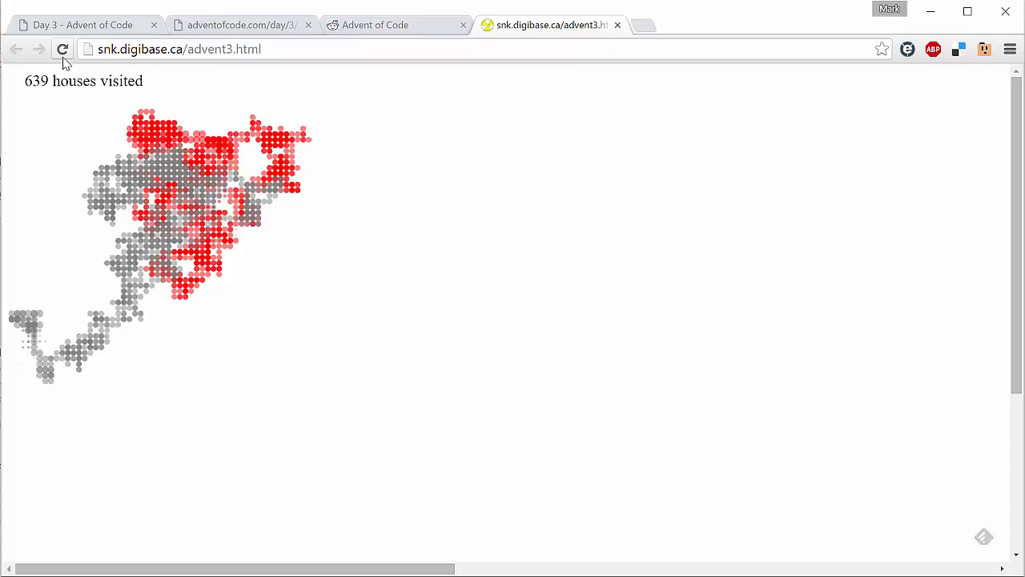
{"action": "left_click", "coordinate": [63, 49]}
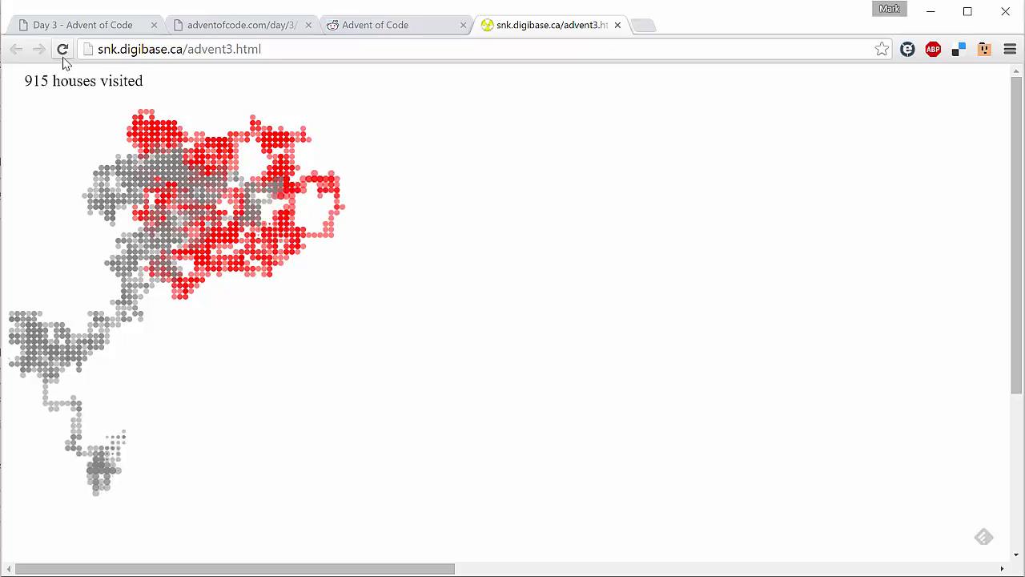